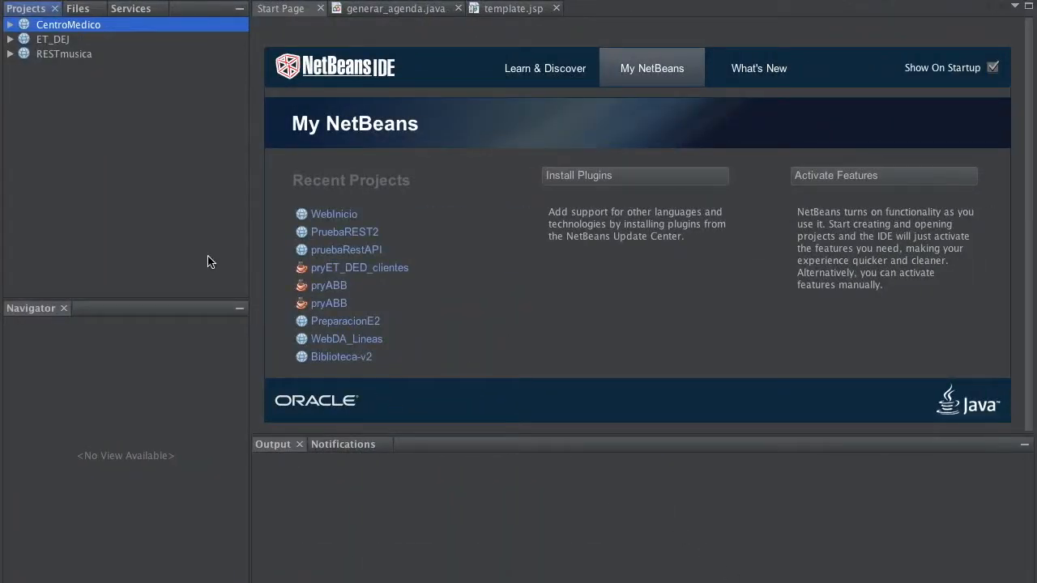
{"action": "mouse_move", "coordinate": [146, 201]}
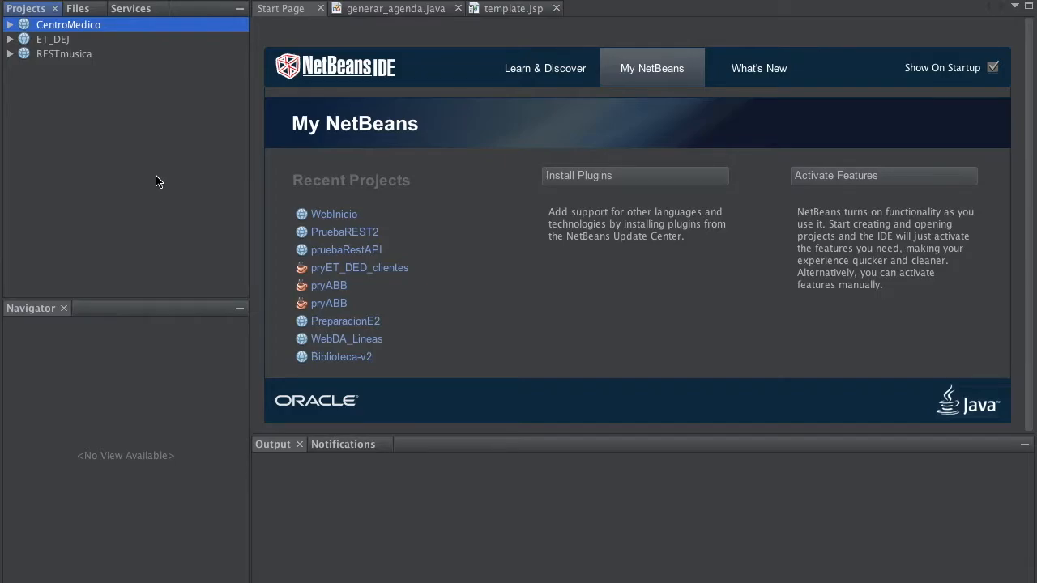
{"action": "mouse_move", "coordinate": [258, 193]}
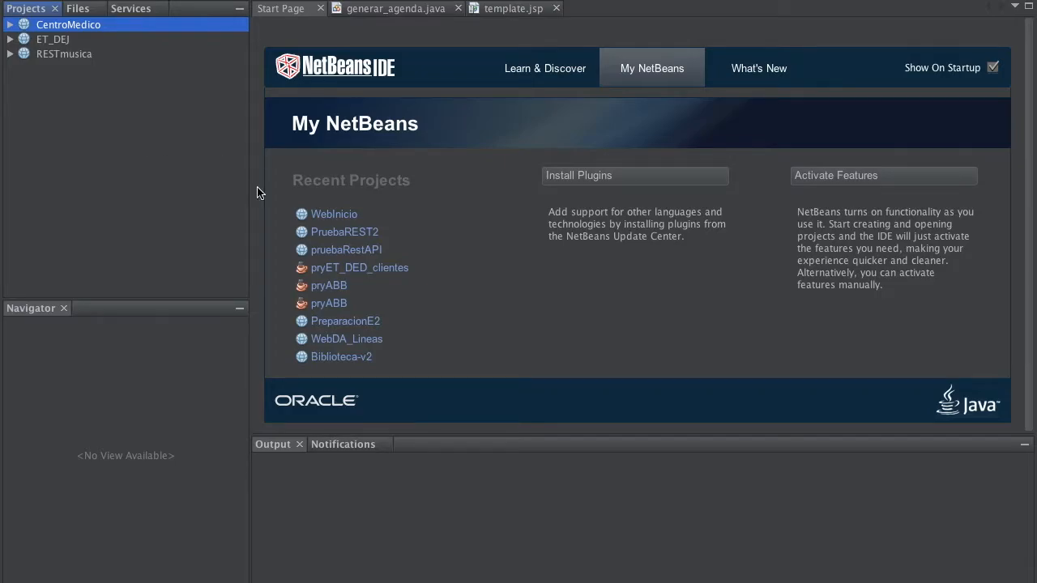
{"action": "mouse_move", "coordinate": [65, 10]}
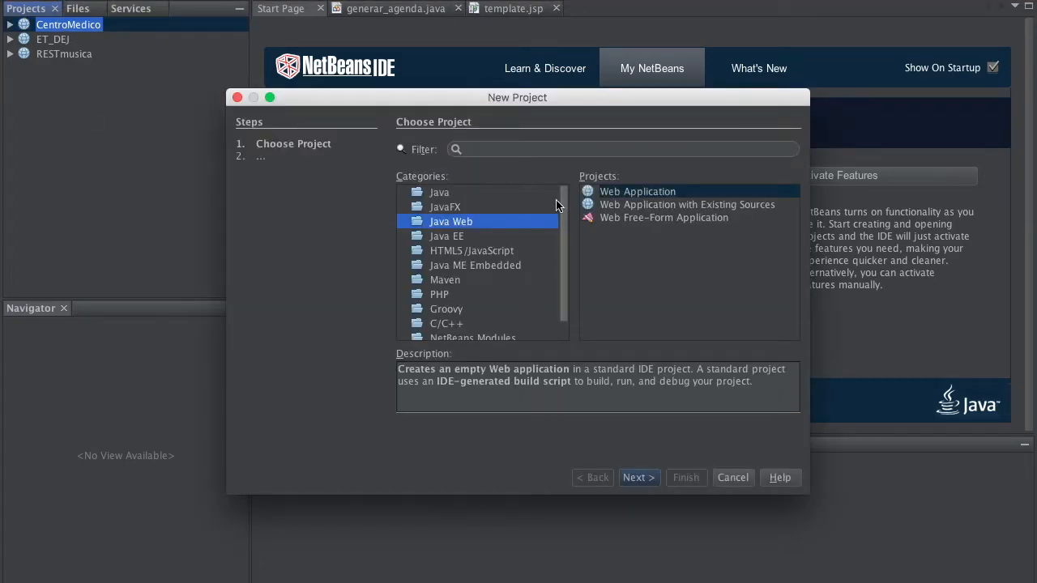
{"action": "mouse_move", "coordinate": [508, 230]}
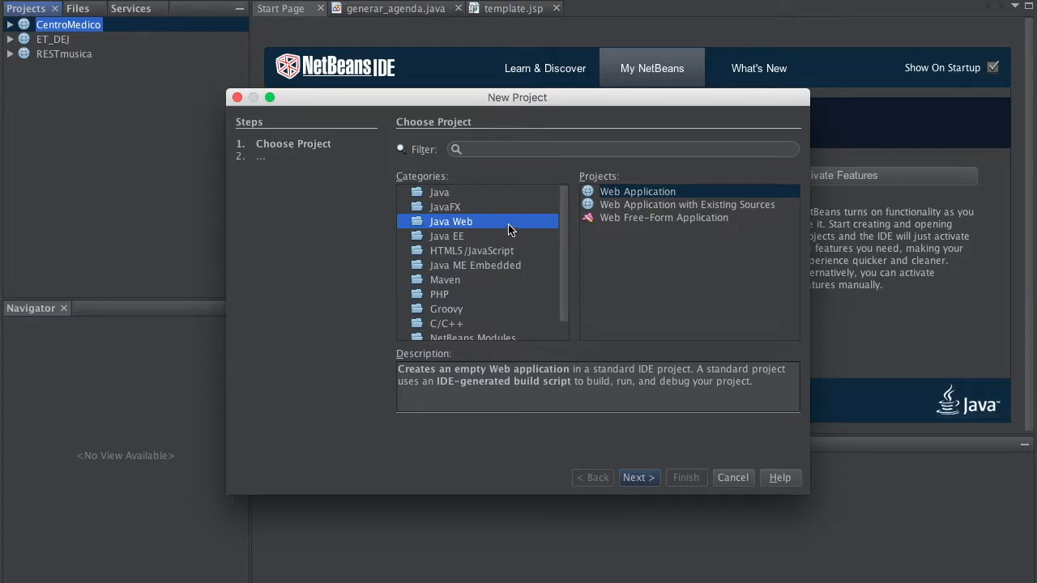
Choose a Java Web Application project and name it myWebService.
{"action": "left_click", "coordinate": [638, 191]}
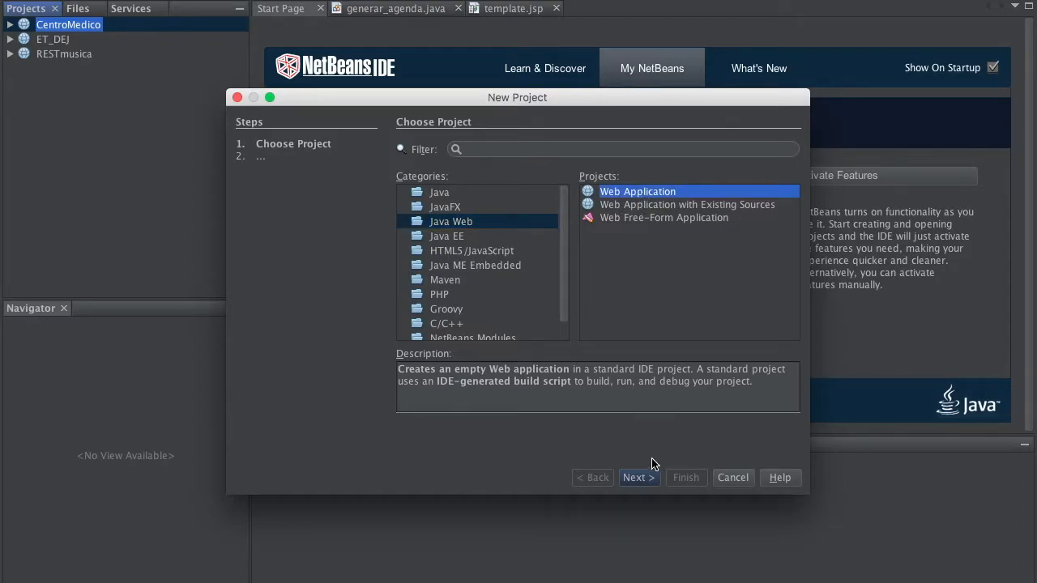
{"action": "left_click", "coordinate": [639, 476]}
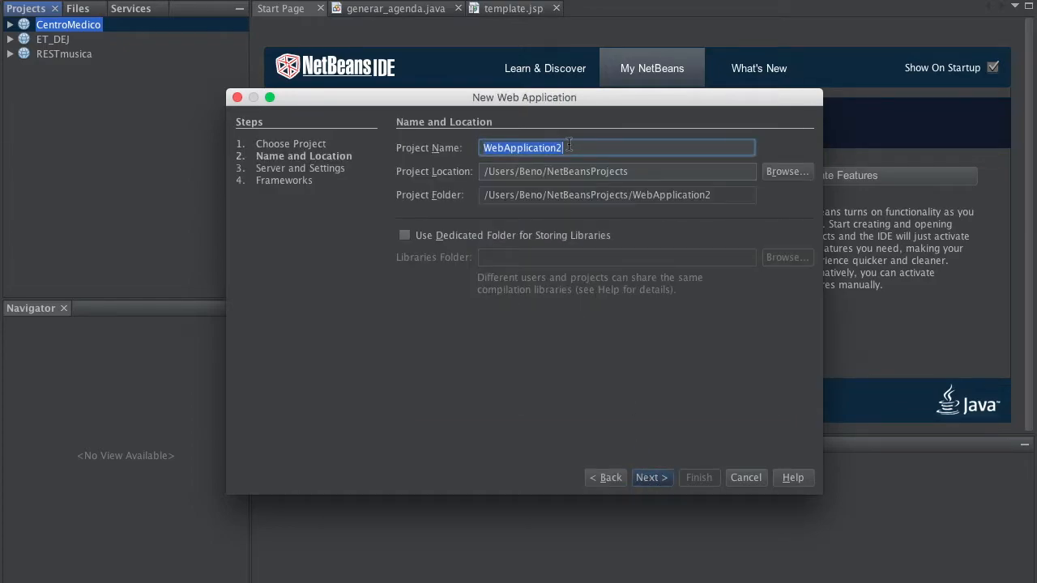
{"action": "type", "text": "MYwe"}
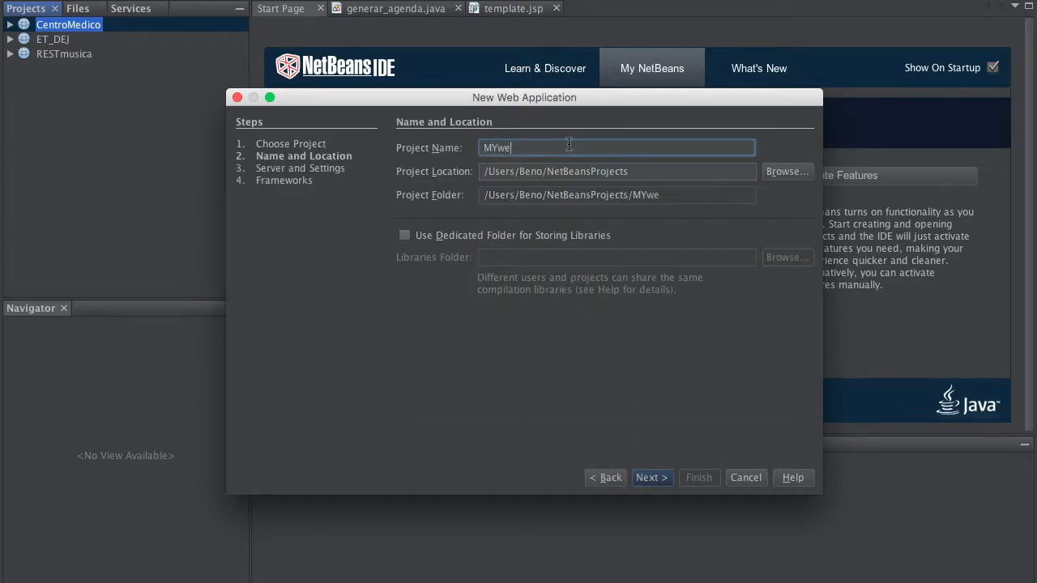
{"action": "key", "text": "BackSpace"}
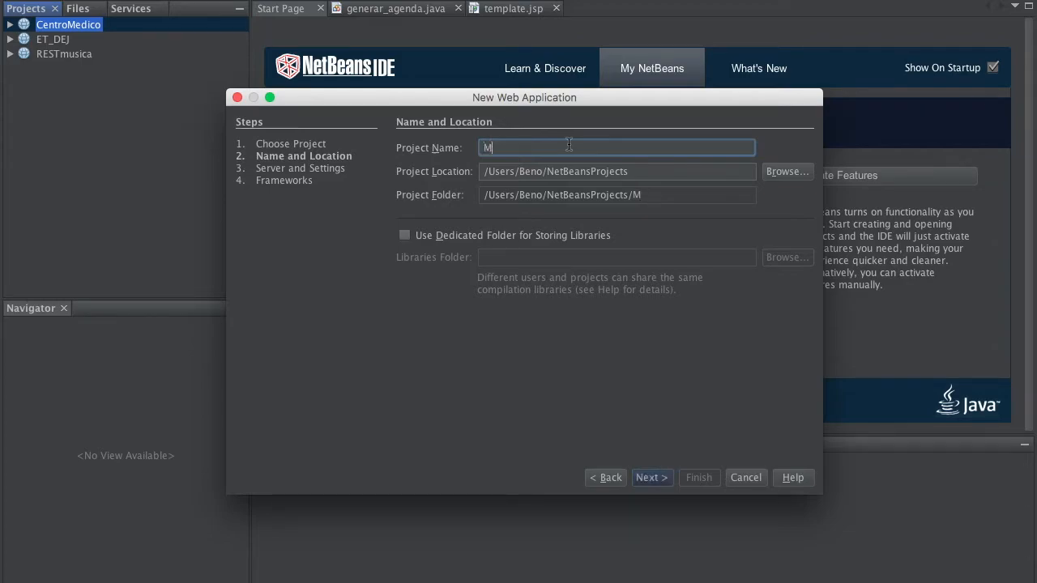
{"action": "type", "text": "yWebService"}
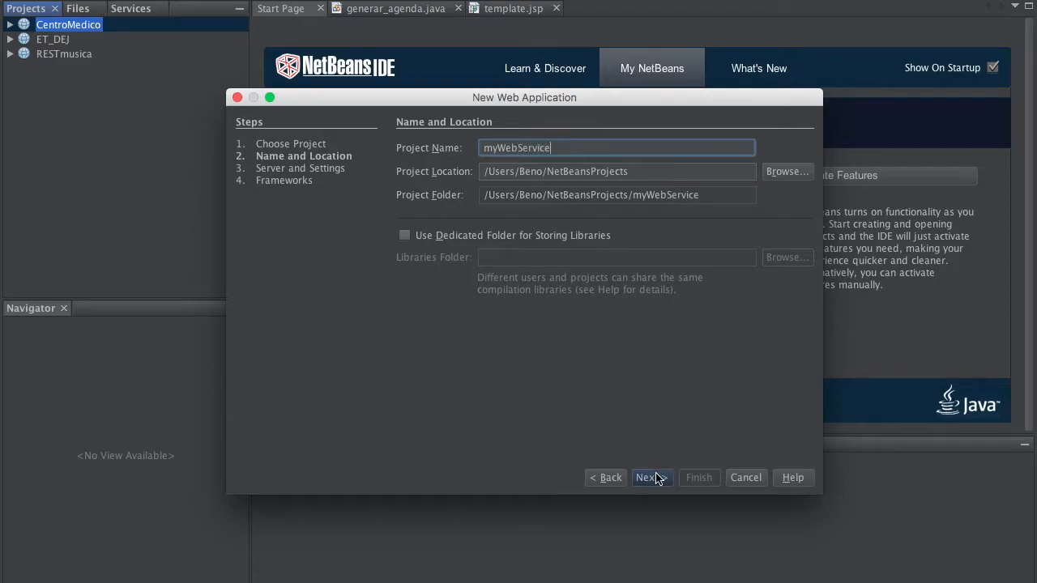
Keep GlassFish Server and Java EE 7 Web, no frameworks, and finish creating the project.
{"action": "left_click", "coordinate": [652, 476]}
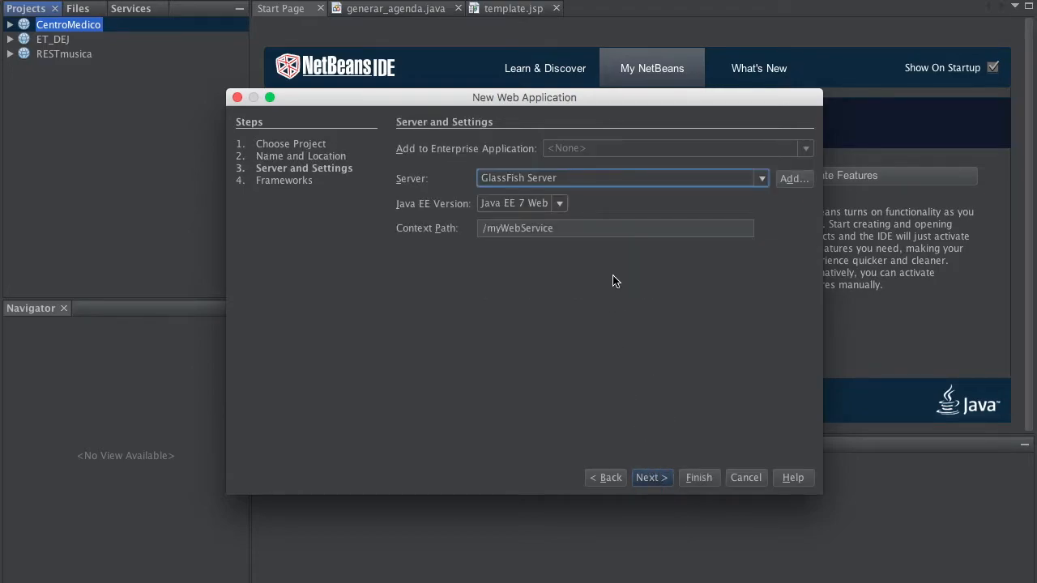
{"action": "mouse_move", "coordinate": [517, 187]}
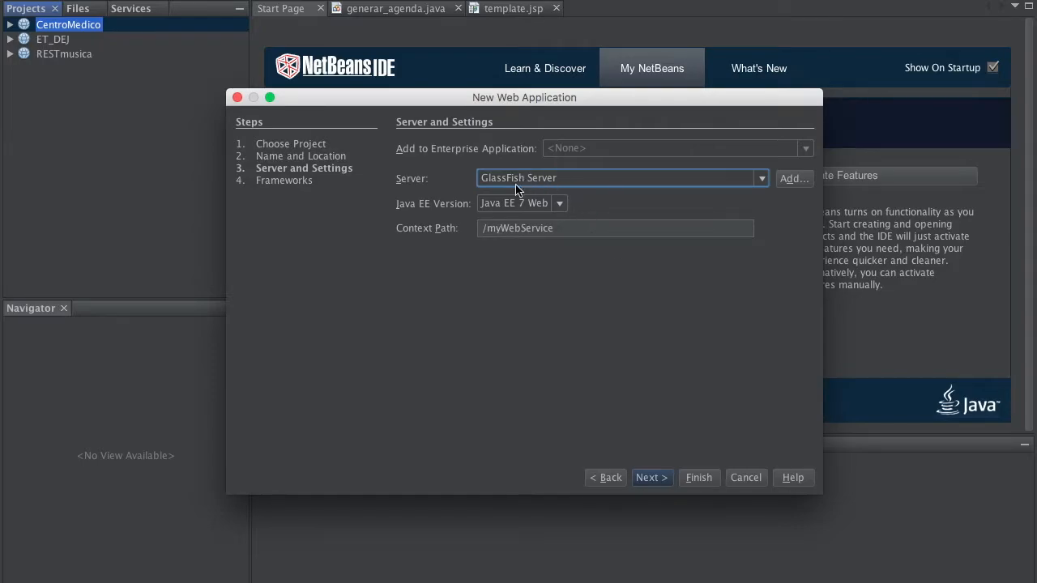
{"action": "left_click", "coordinate": [651, 476]}
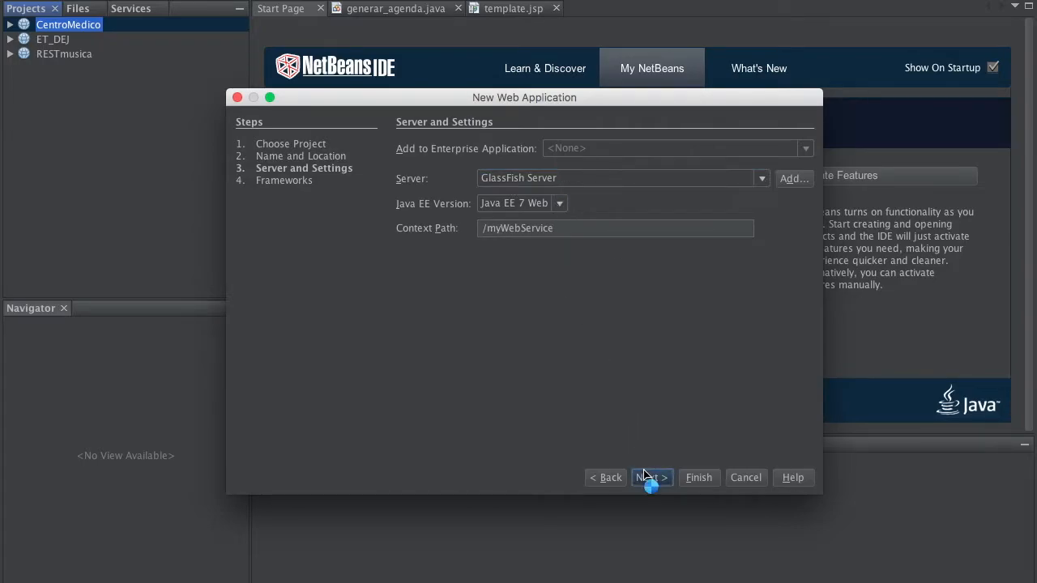
{"action": "left_click", "coordinate": [651, 477]}
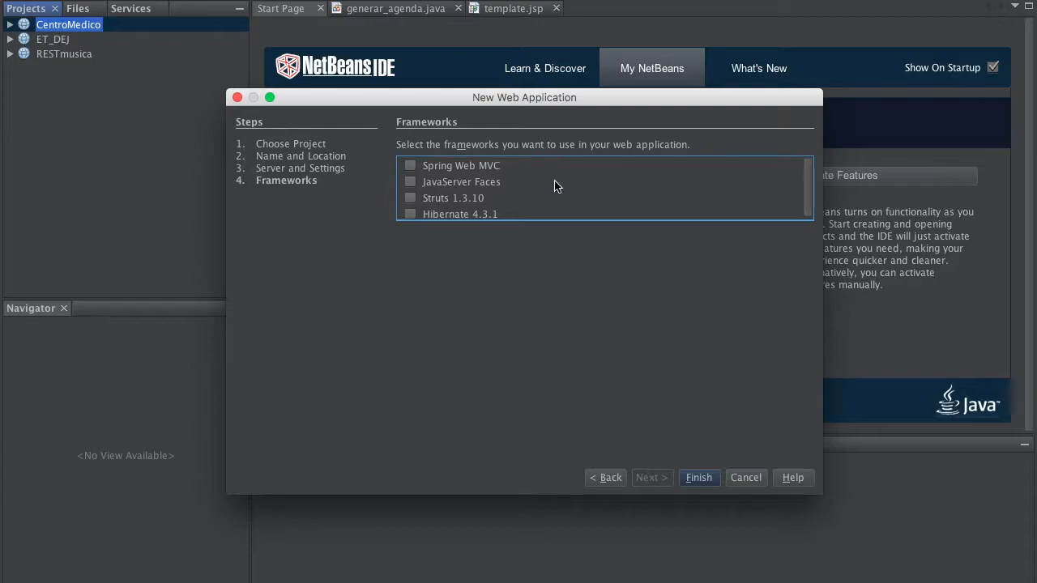
{"action": "left_click", "coordinate": [700, 476]}
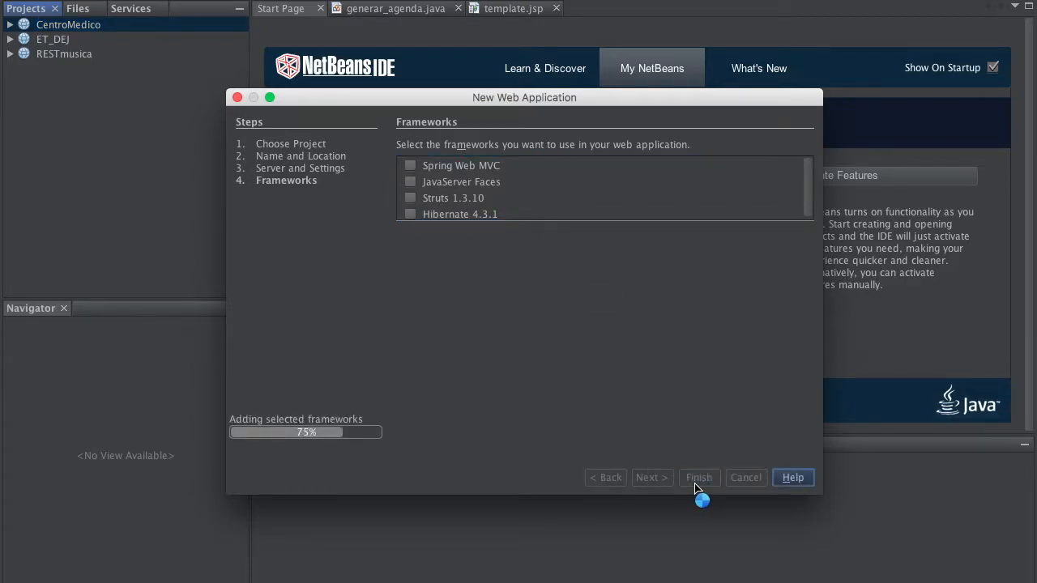
{"action": "mouse_move", "coordinate": [645, 383]}
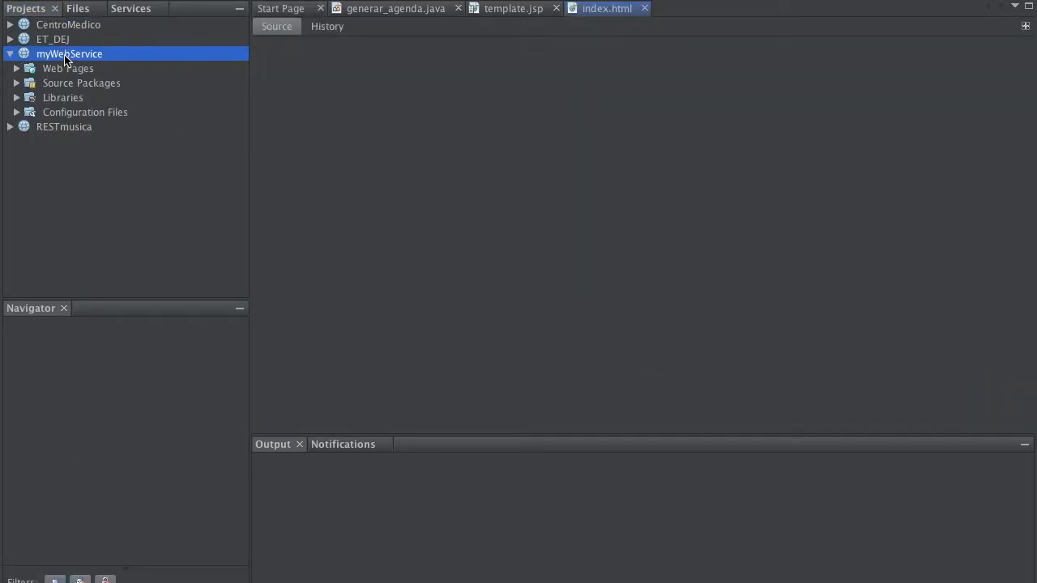
Start the RESTful Web Services from Database wizard on the myWebService project.
{"action": "left_click", "coordinate": [606, 10]}
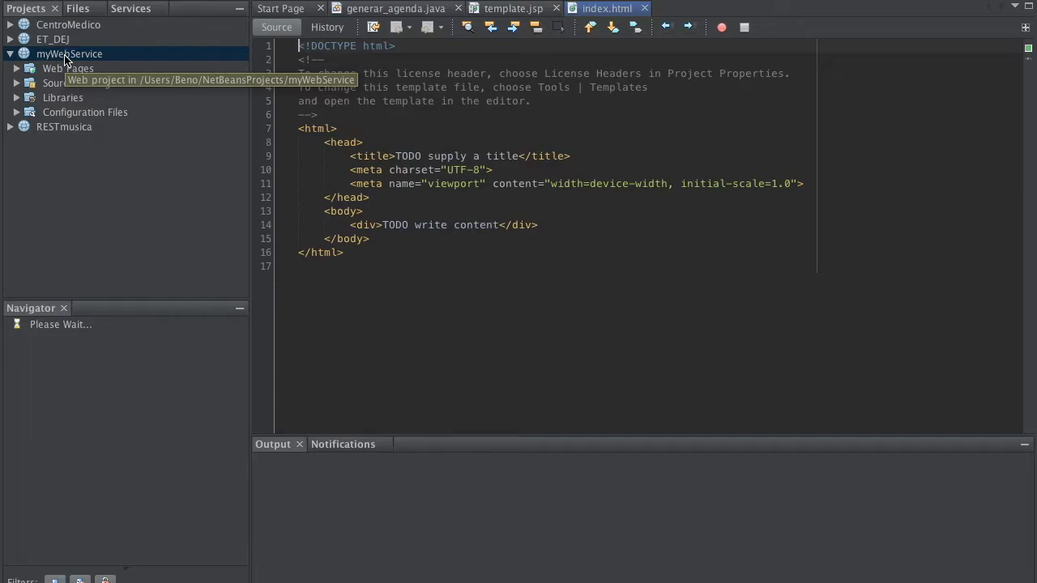
{"action": "left_click", "coordinate": [17, 68]}
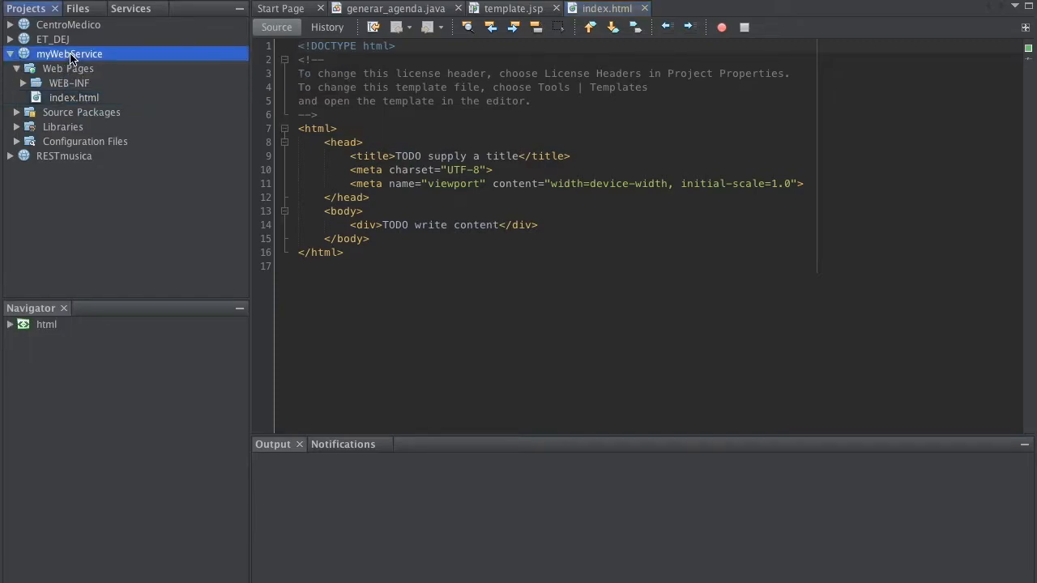
{"action": "right_click", "coordinate": [68, 53]}
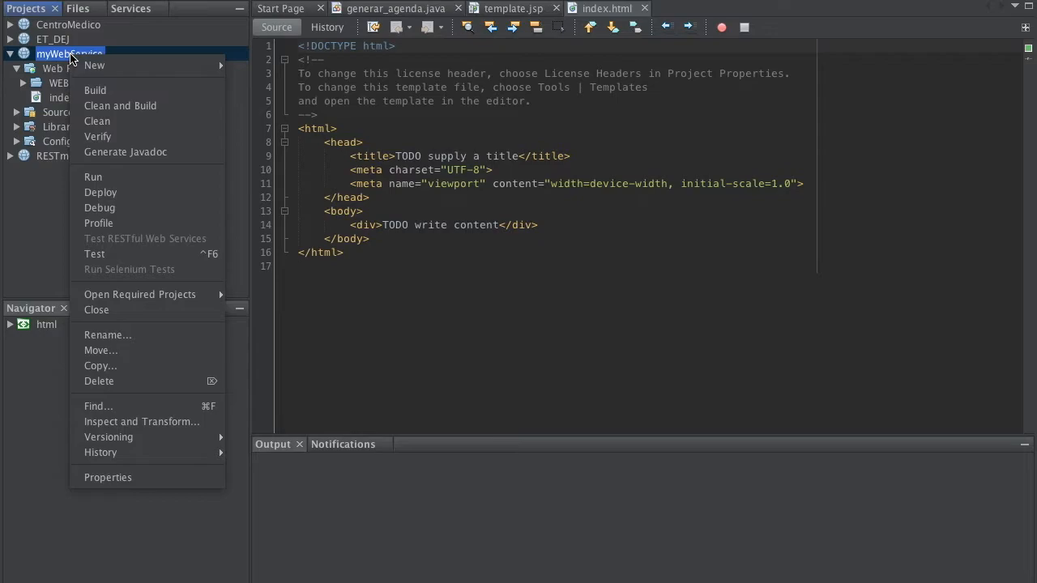
{"action": "mouse_move", "coordinate": [94, 64]}
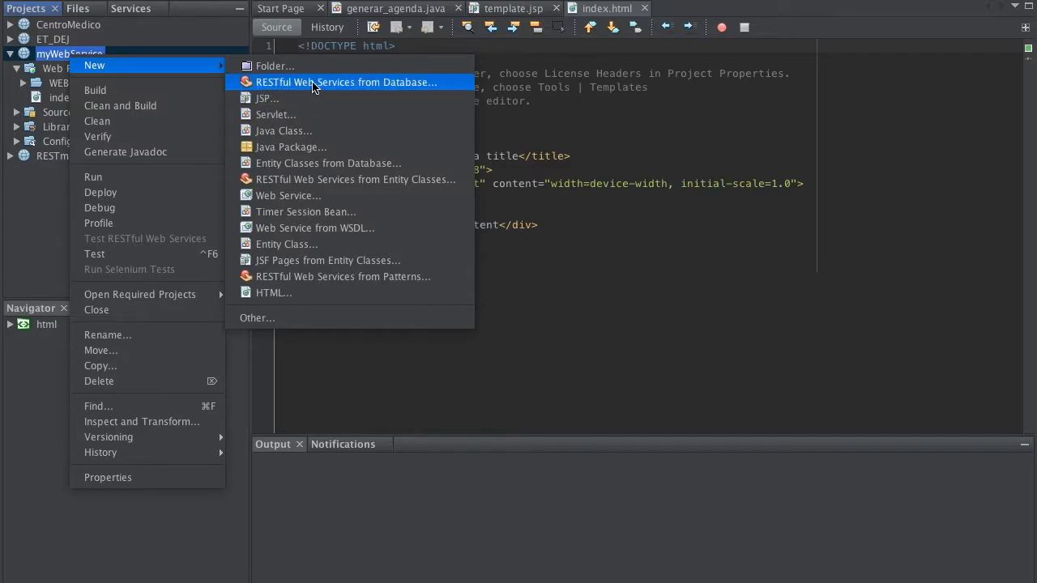
{"action": "mouse_move", "coordinate": [335, 87]}
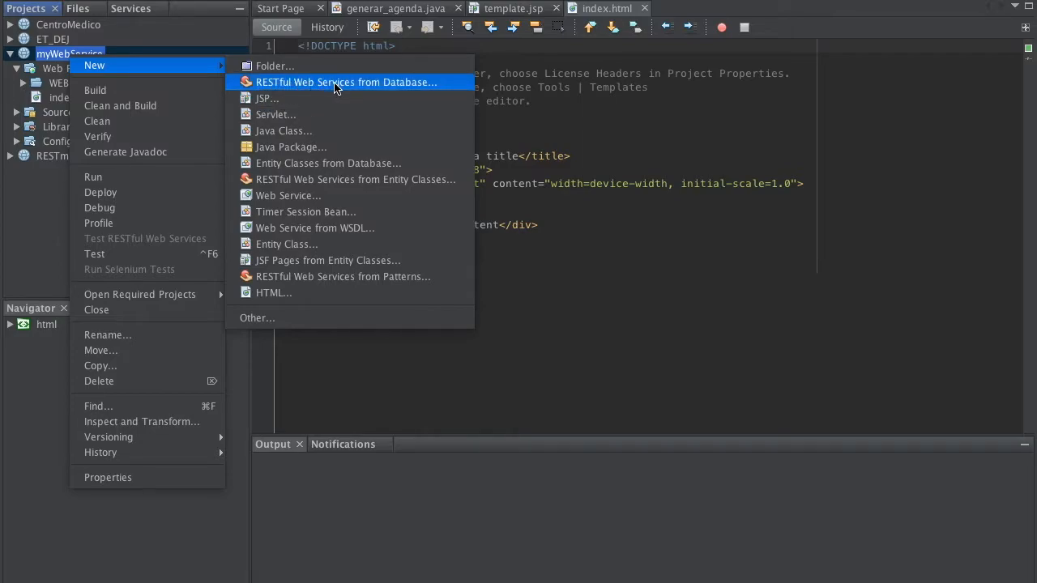
{"action": "left_click", "coordinate": [347, 81]}
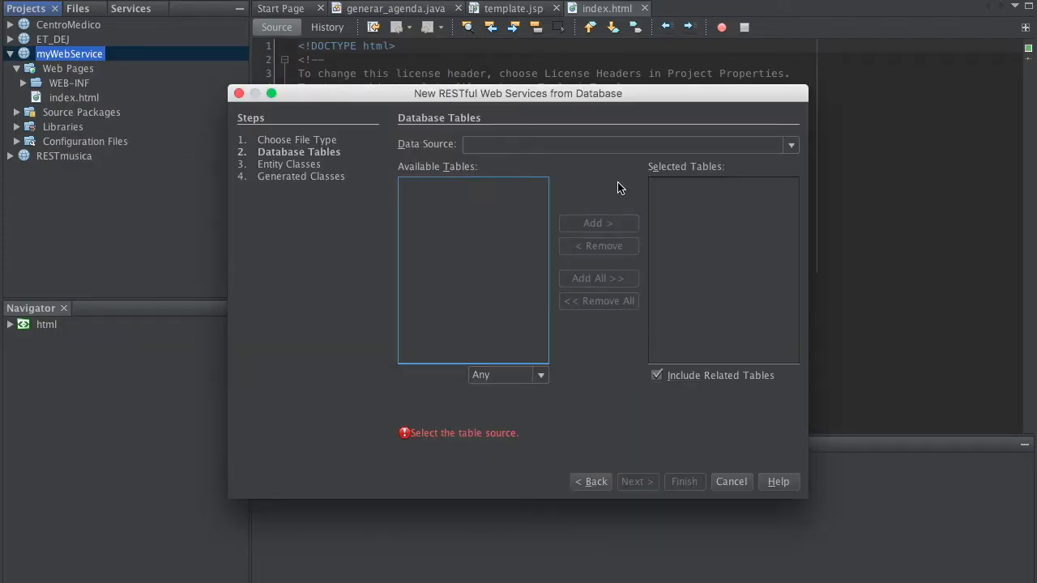
Choose New Data Source, then New Database Connection to launch the connection wizard.
{"action": "left_click", "coordinate": [790, 145]}
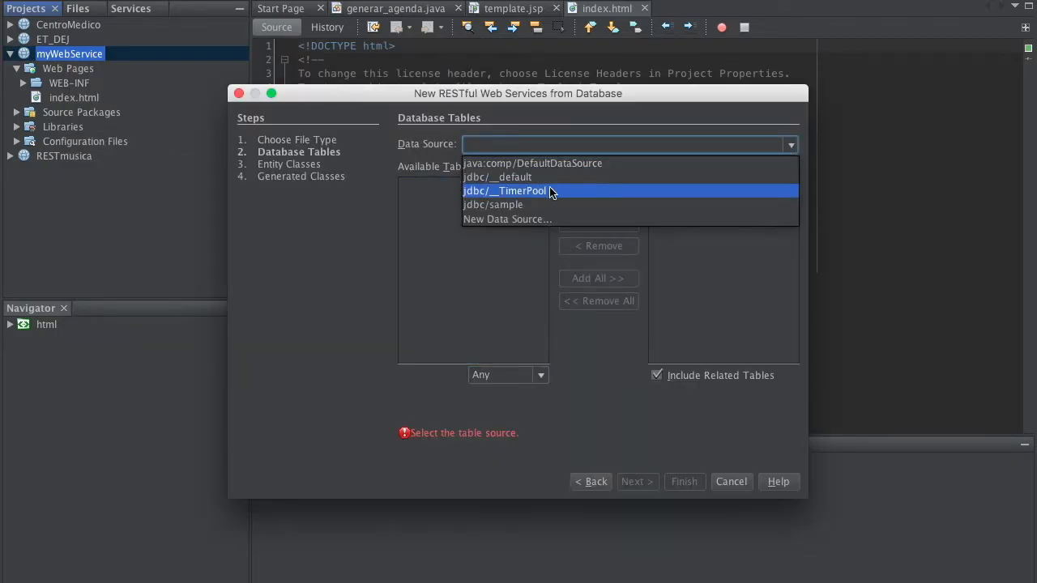
{"action": "left_click", "coordinate": [507, 219]}
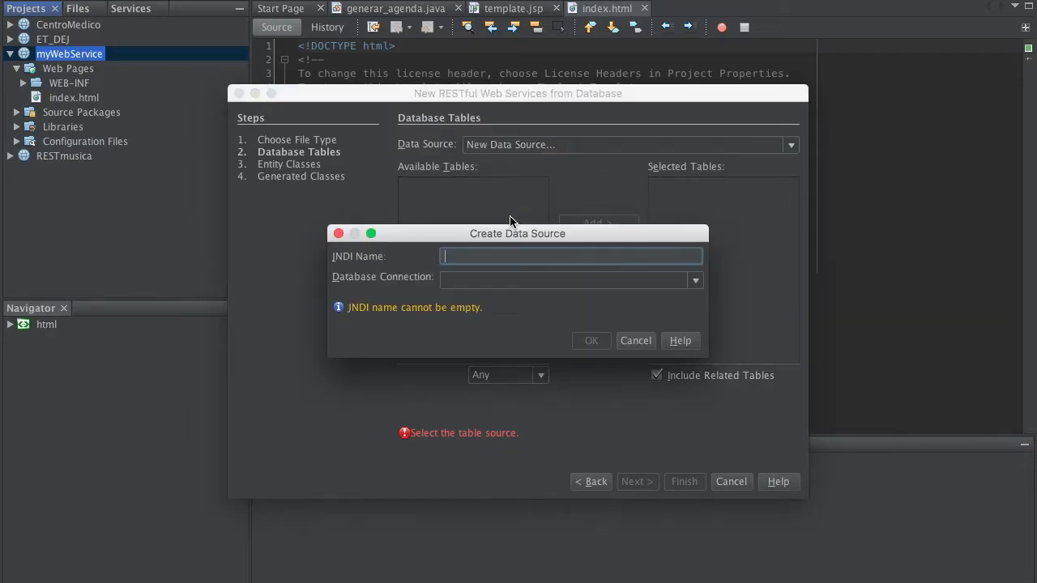
{"action": "left_click", "coordinate": [693, 279]}
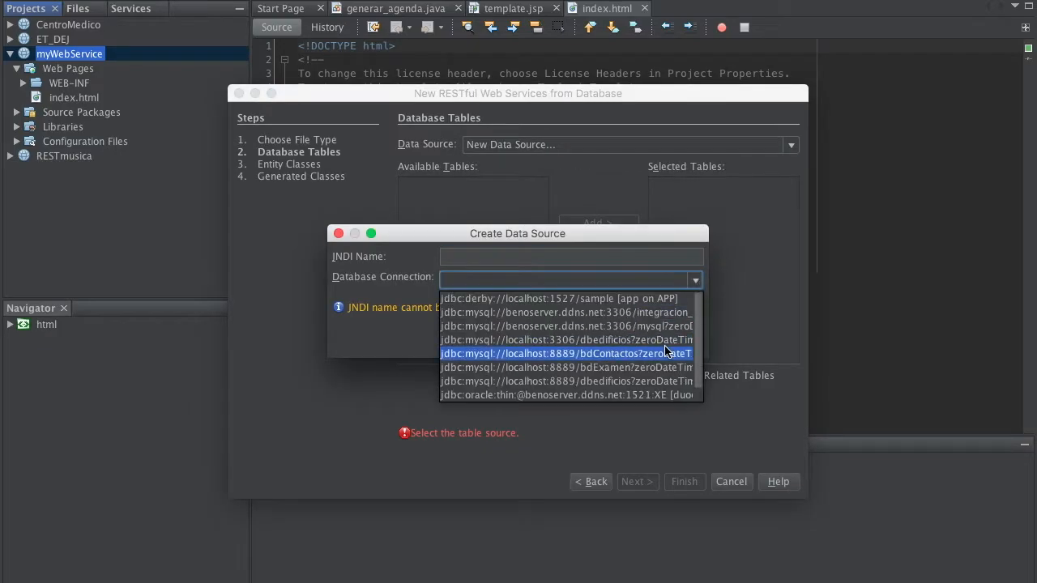
{"action": "scroll", "scroll_direction": "down", "scroll_amount": 3}
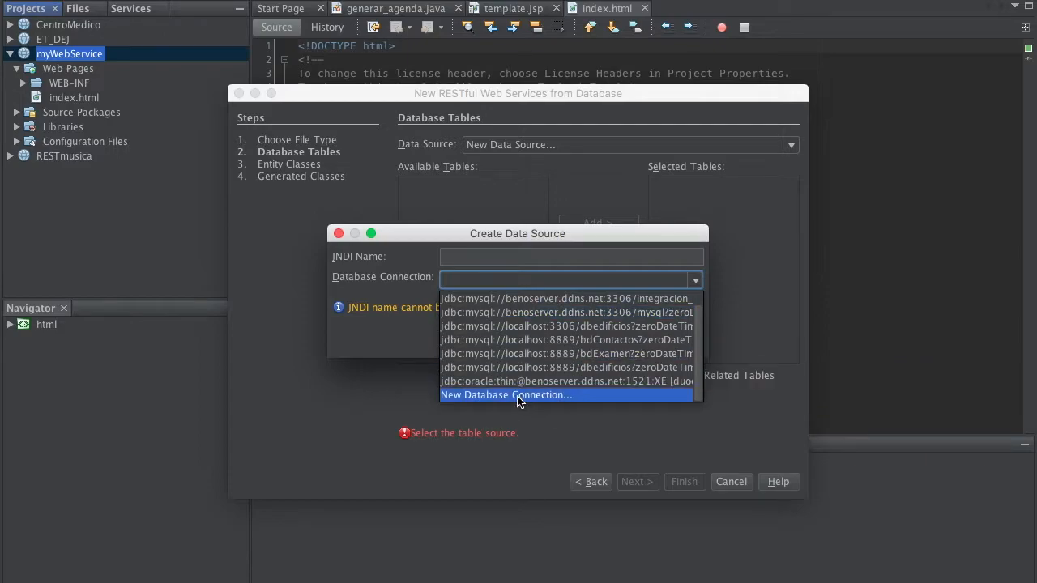
{"action": "left_click", "coordinate": [506, 395]}
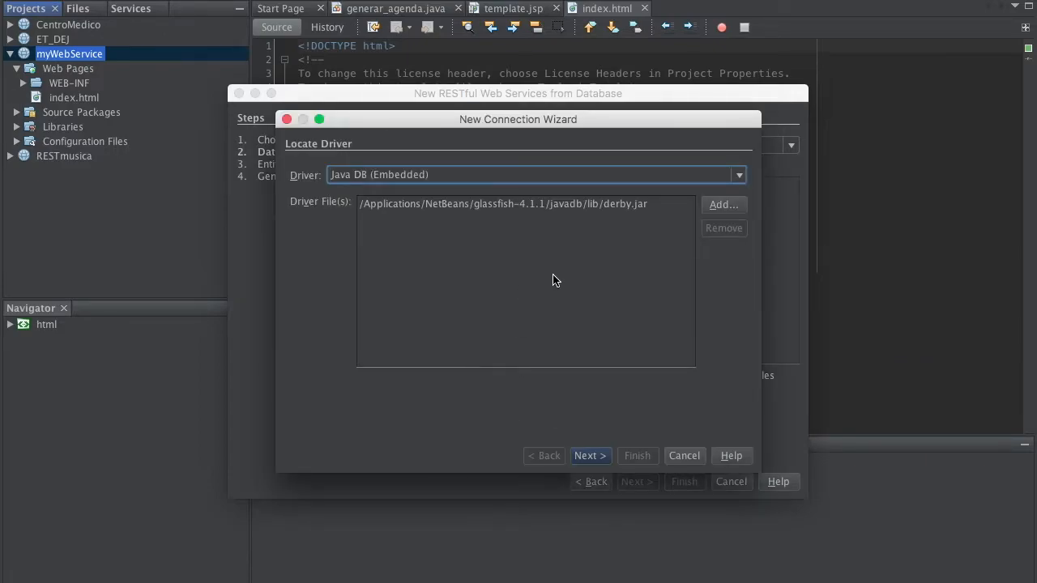
Select the MySQL (Connector/J) driver and continue to the connection details.
{"action": "left_click", "coordinate": [590, 455]}
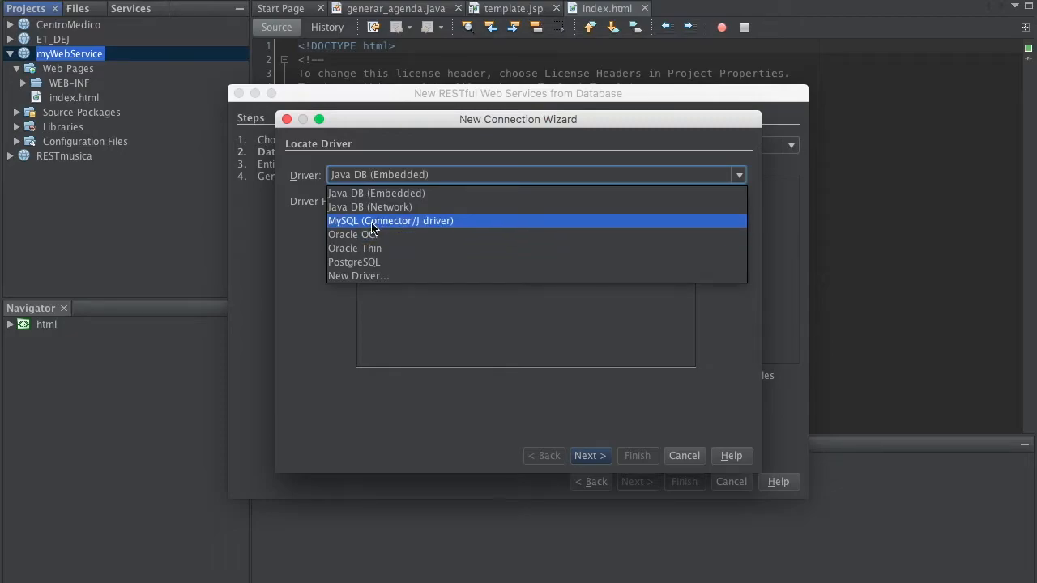
{"action": "left_click", "coordinate": [391, 220]}
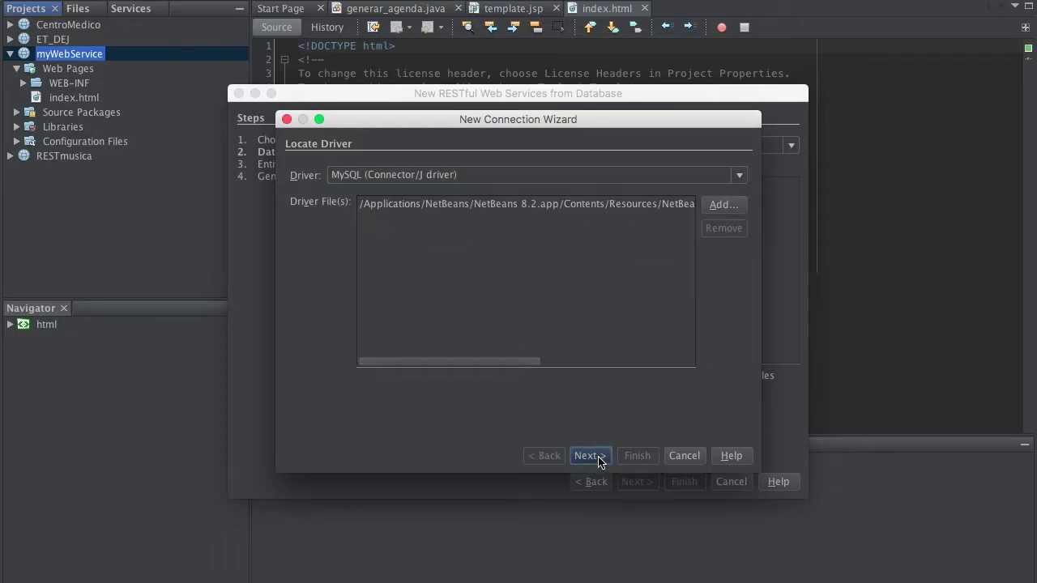
{"action": "left_click", "coordinate": [589, 455]}
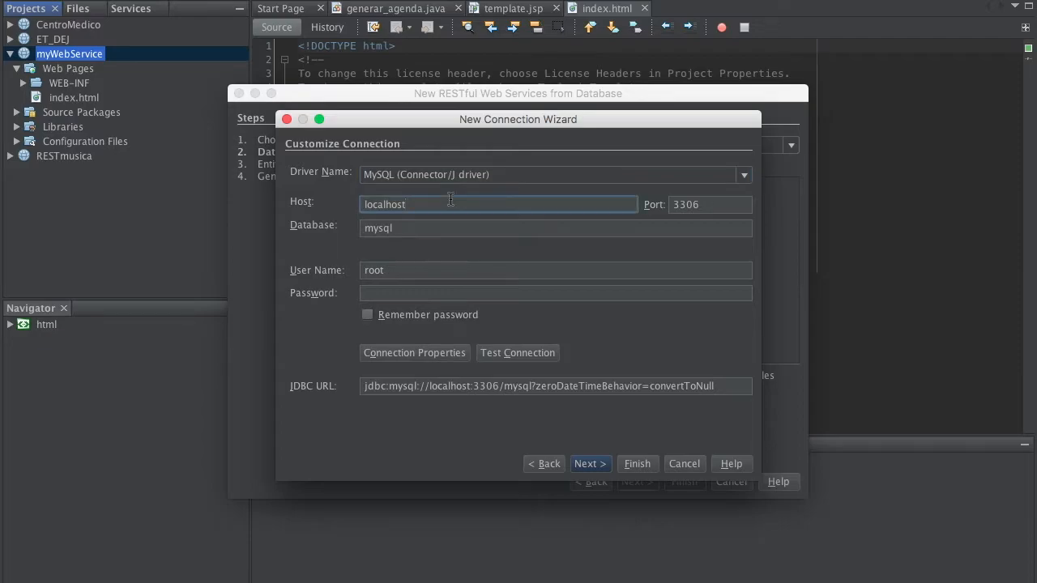
{"action": "mouse_move", "coordinate": [468, 223]}
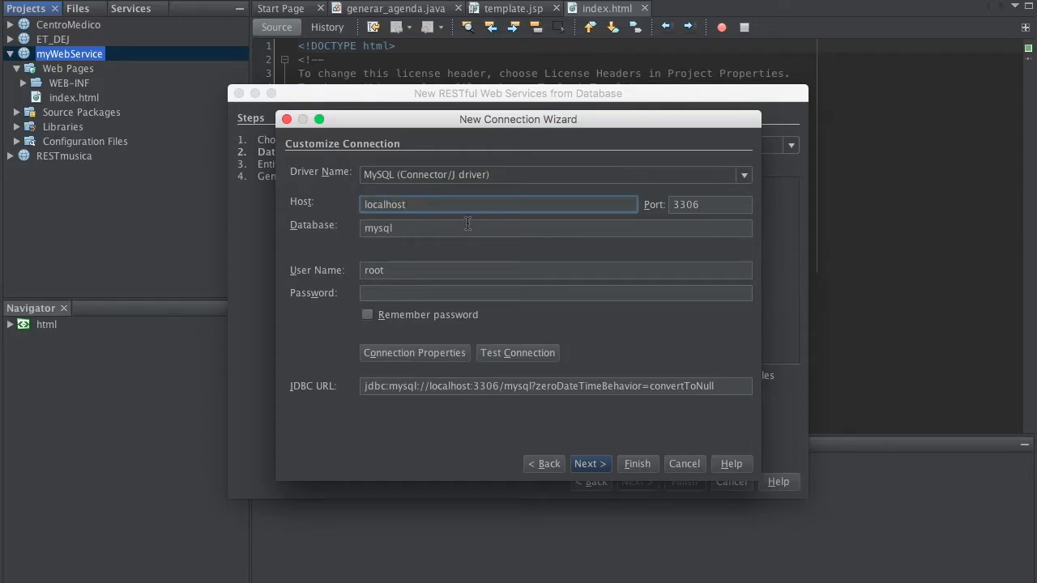
{"action": "mouse_move", "coordinate": [427, 211]}
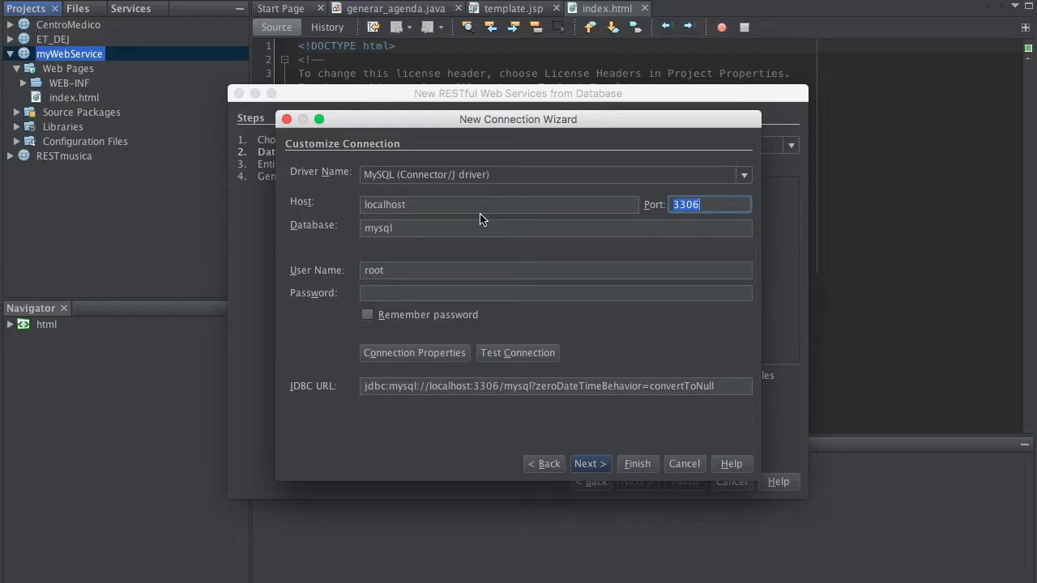
Set host 192.168.0.200, database test and the password, test the connection successfully and continue.
{"action": "left_click", "coordinate": [499, 204]}
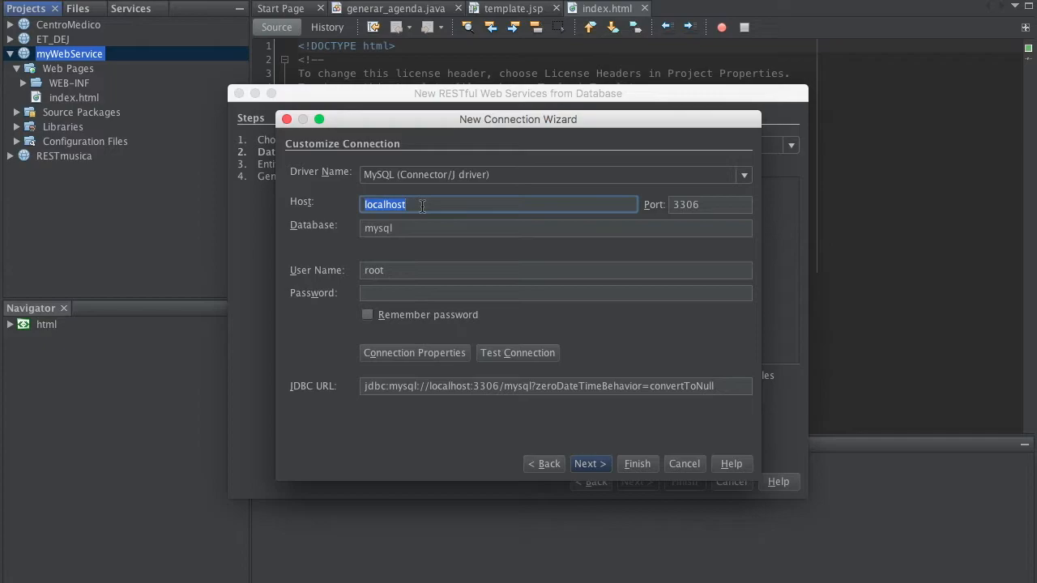
{"action": "type", "text": "192.168.0.200"}
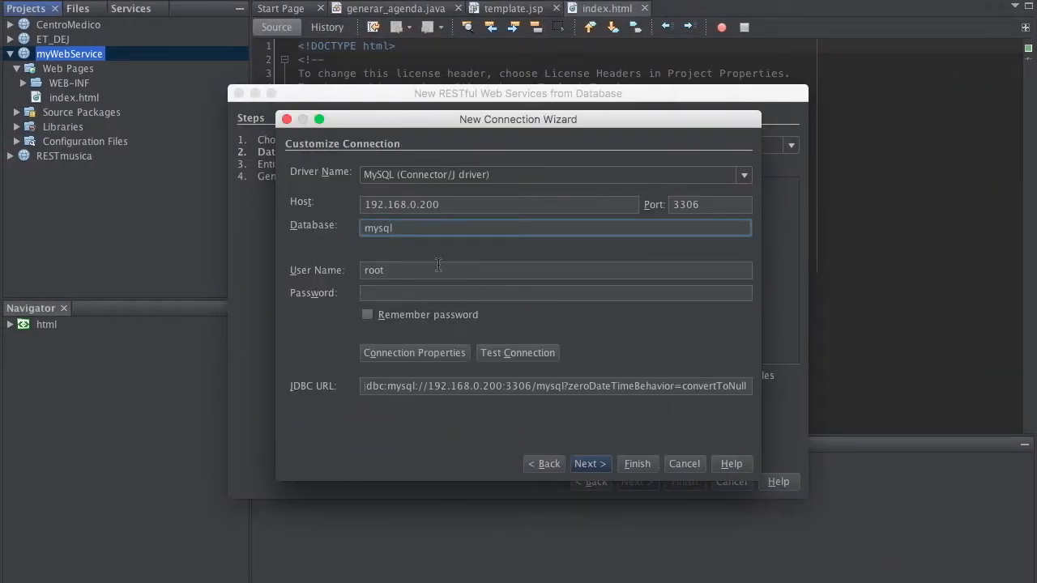
{"action": "type", "text": "test"}
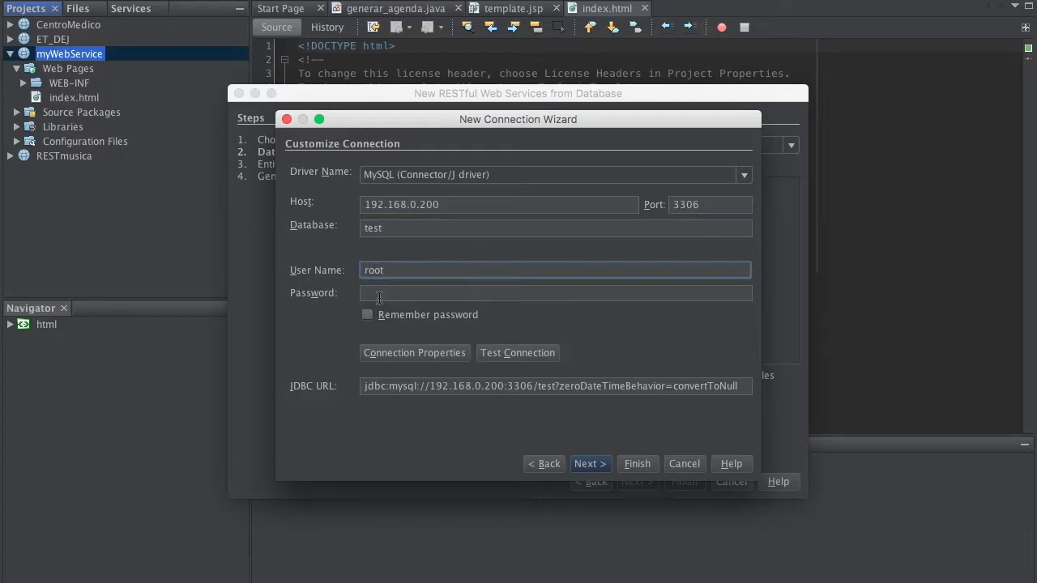
{"action": "type", "text": "••"}
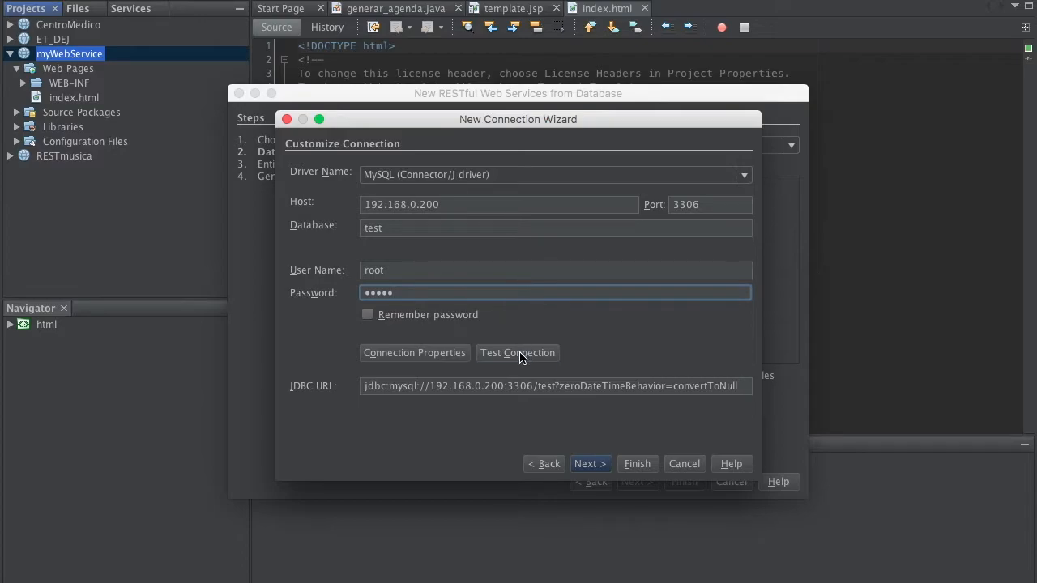
{"action": "left_click", "coordinate": [519, 353]}
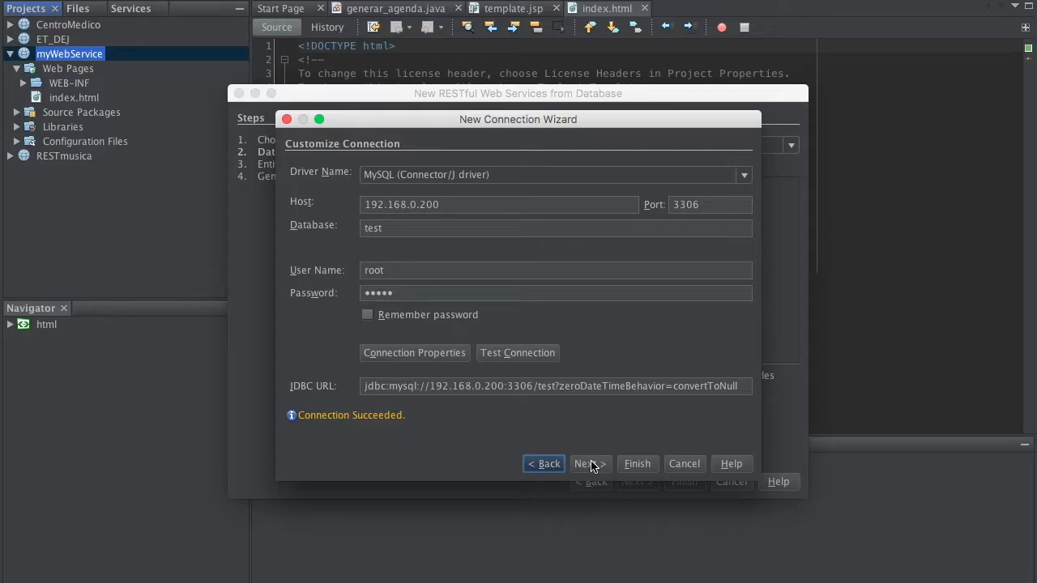
{"action": "left_click", "coordinate": [589, 463]}
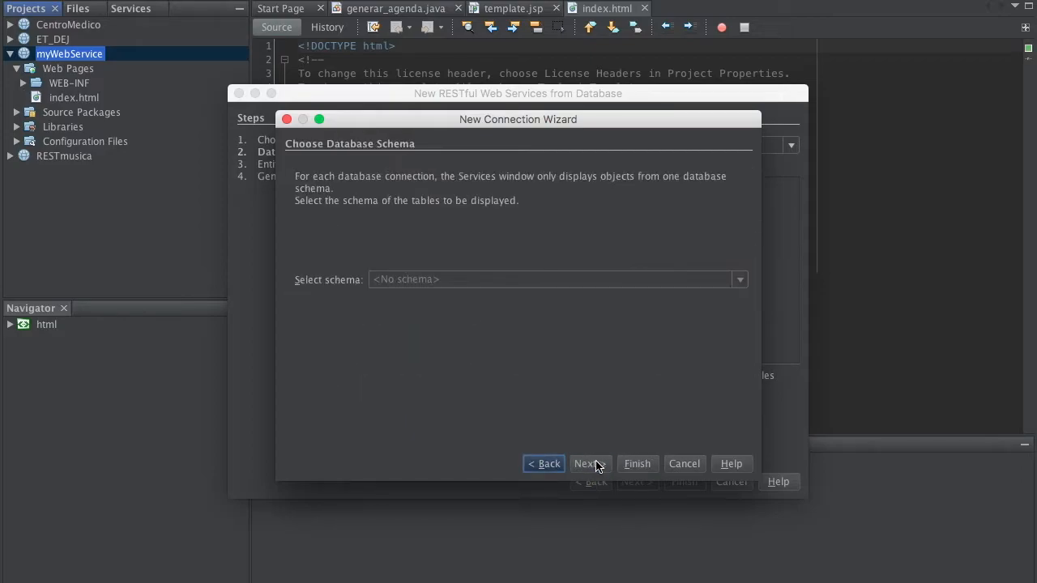
{"action": "mouse_move", "coordinate": [648, 463]}
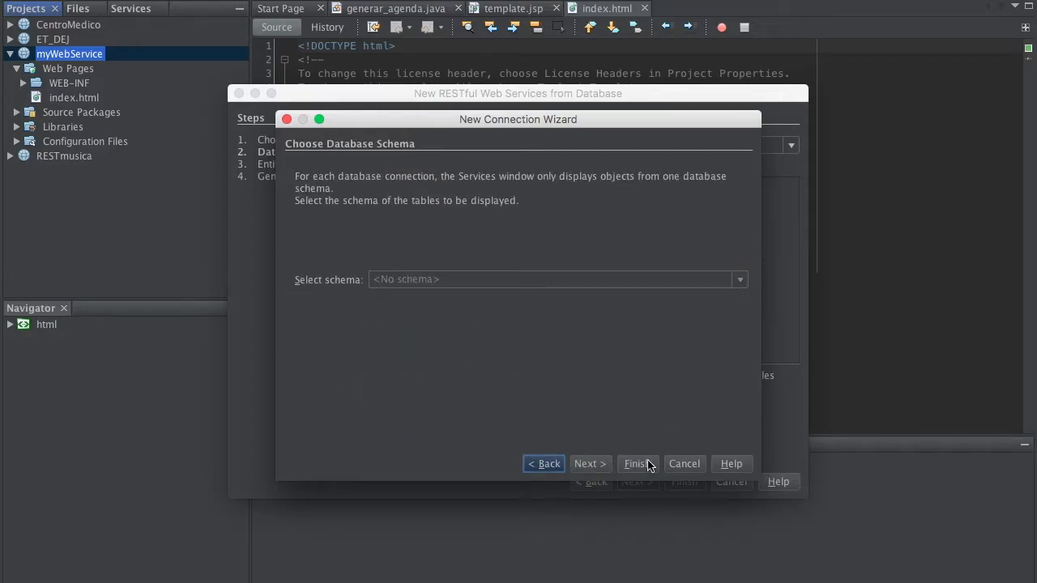
Finish the connection and create the data source with JNDI name myDataSource.
{"action": "left_click", "coordinate": [638, 463]}
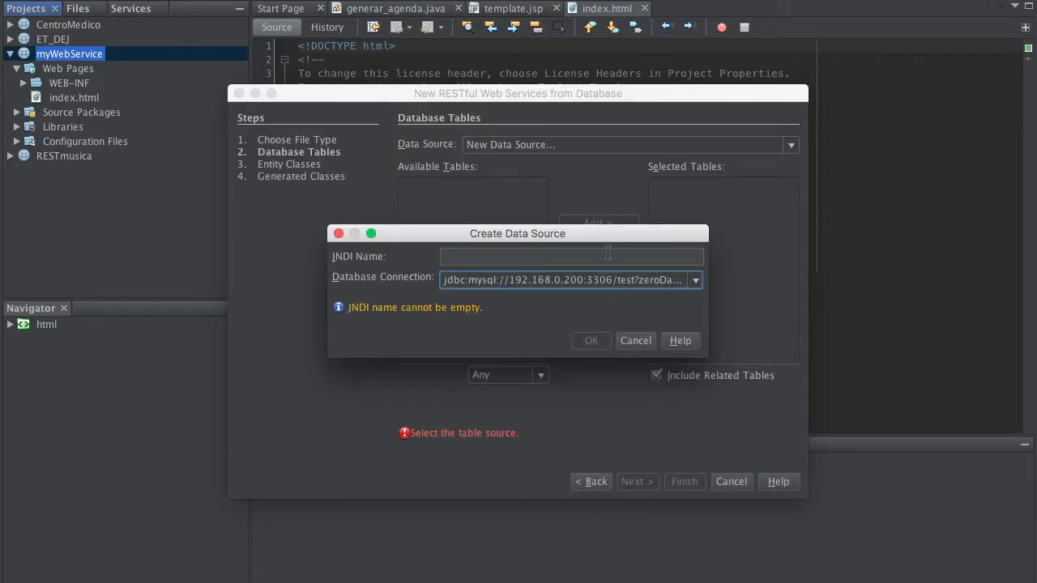
{"action": "left_click", "coordinate": [570, 256]}
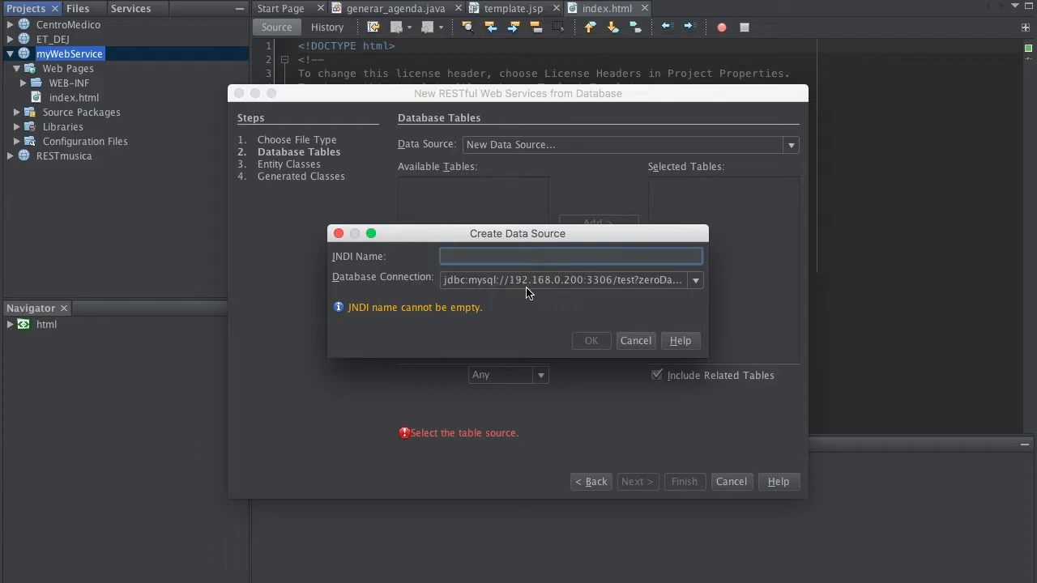
{"action": "type", "text": "m"}
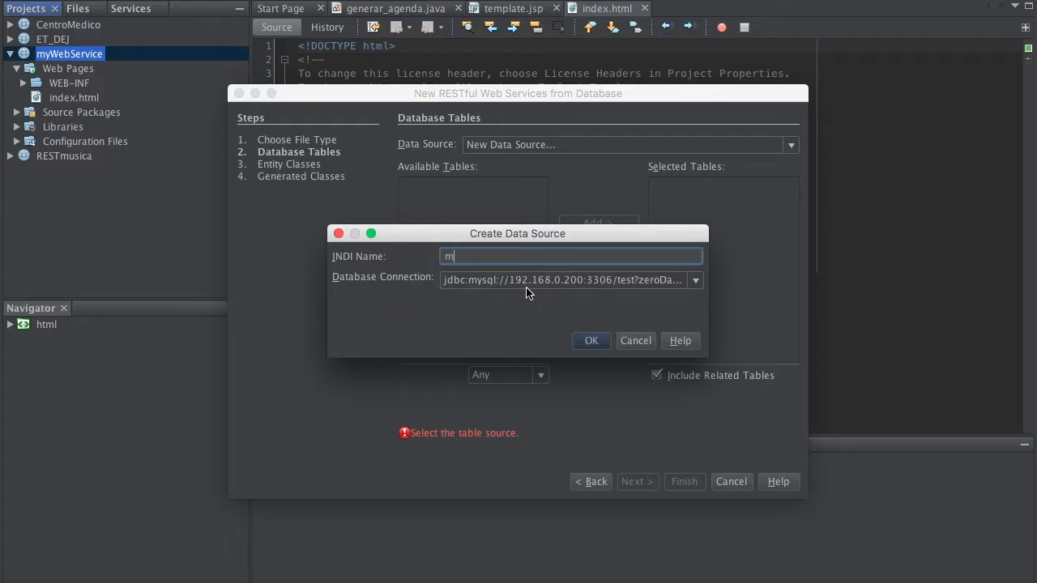
{"action": "type", "text": "yConnect"}
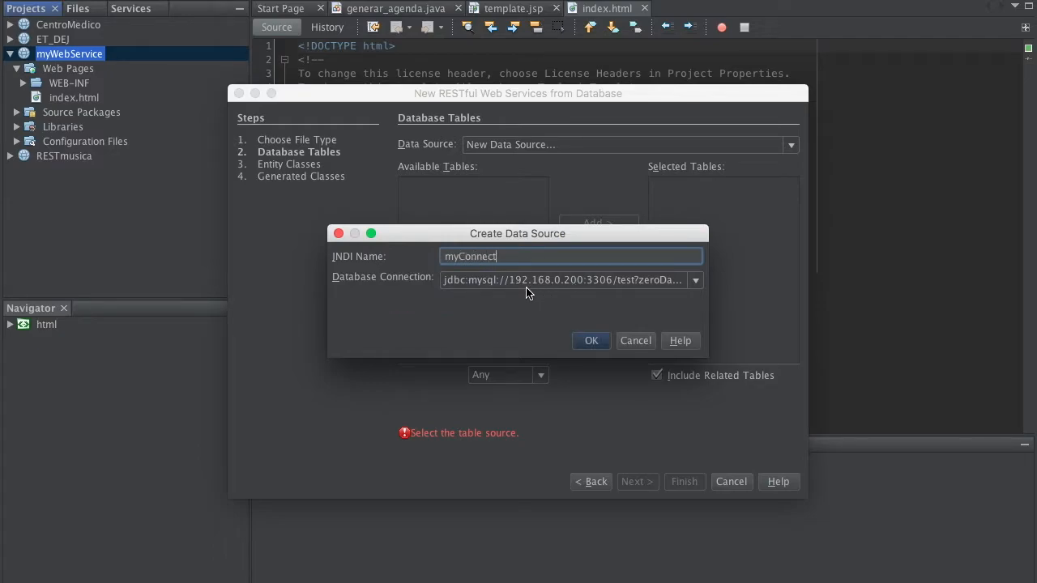
{"action": "key", "text": "Backspace"}
{"action": "type", "text": "myDataSource"}
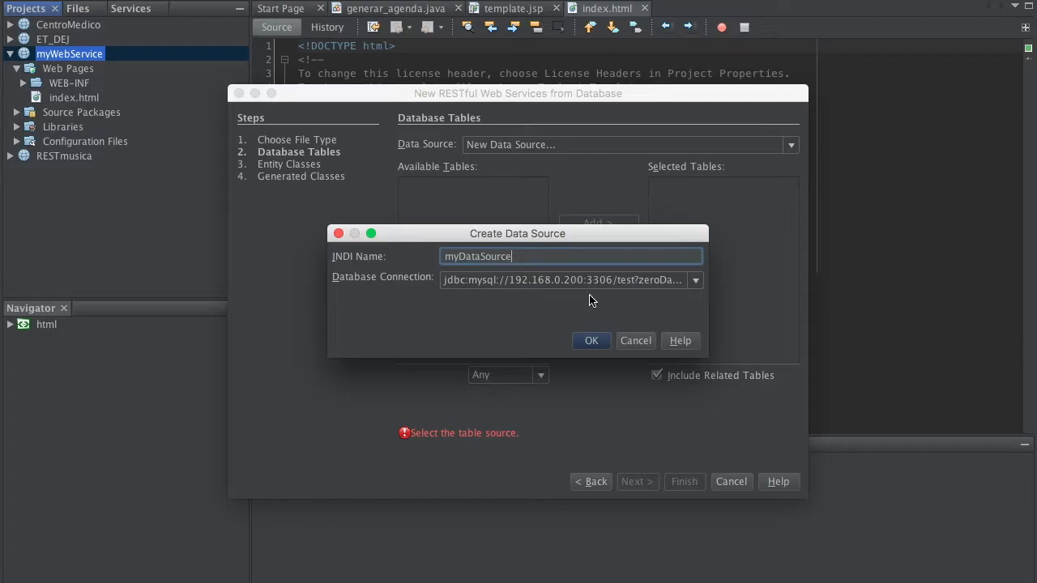
{"action": "left_click", "coordinate": [590, 341]}
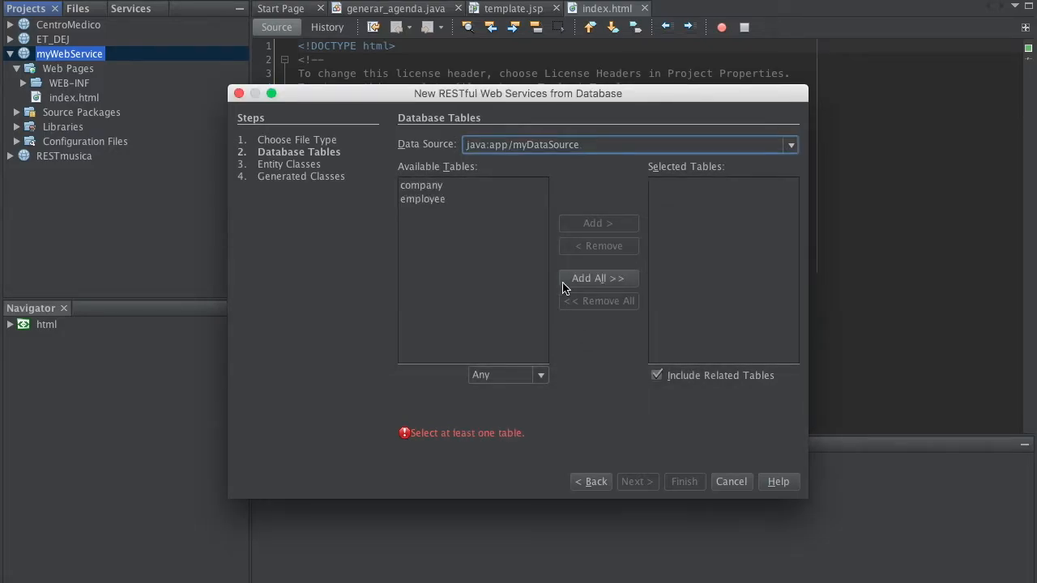
Add all tables (company, employee) to Selected Tables and continue to entity classes.
{"action": "left_click", "coordinate": [421, 185]}
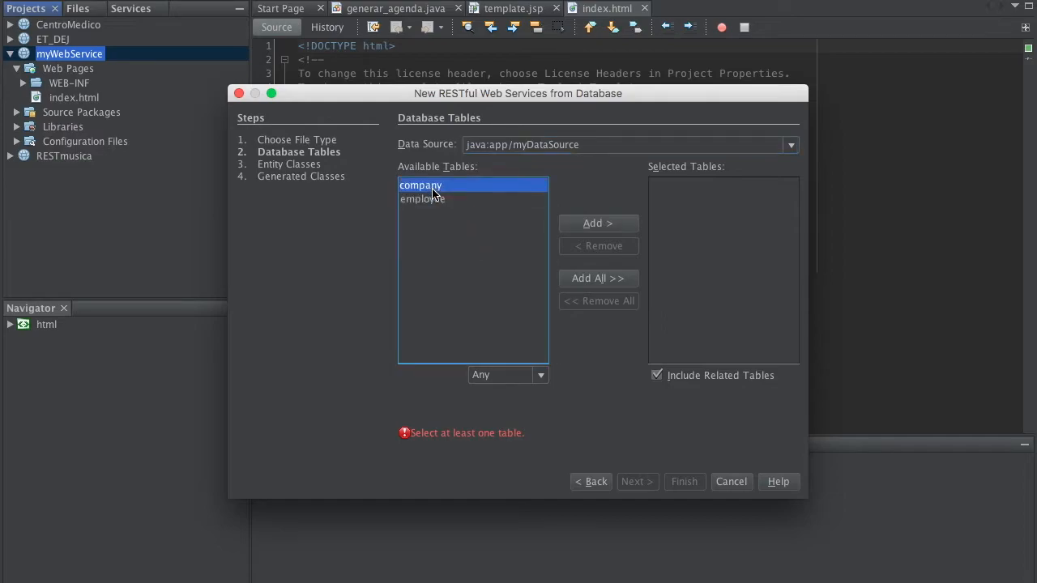
{"action": "mouse_move", "coordinate": [423, 212]}
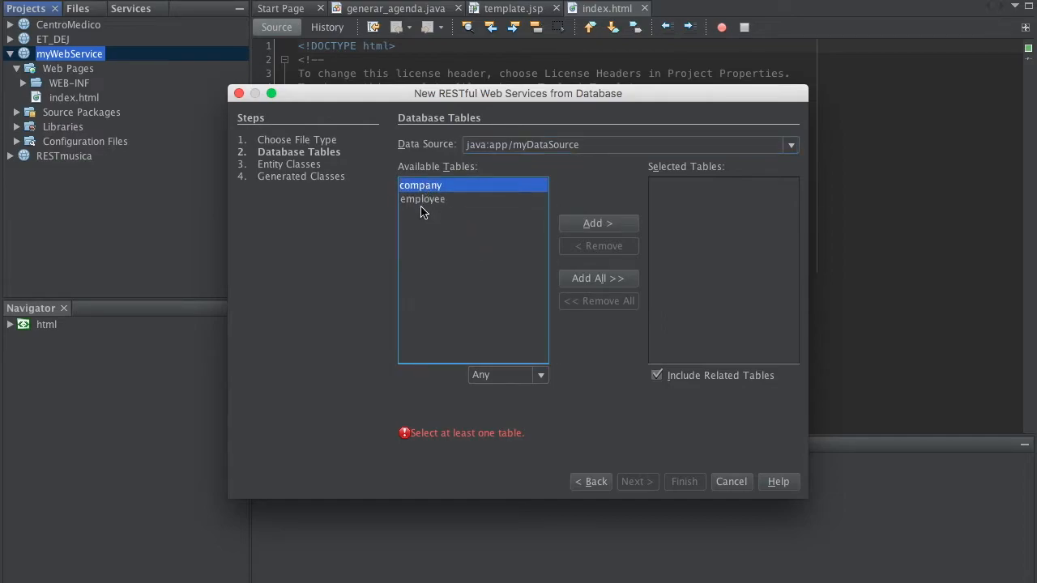
{"action": "left_click", "coordinate": [422, 198]}
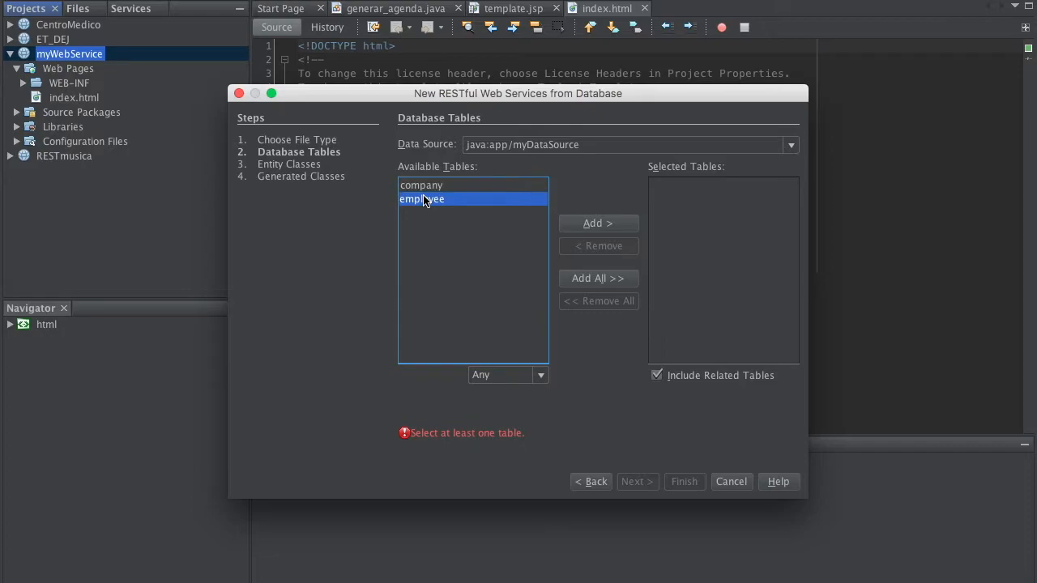
{"action": "mouse_move", "coordinate": [592, 299]}
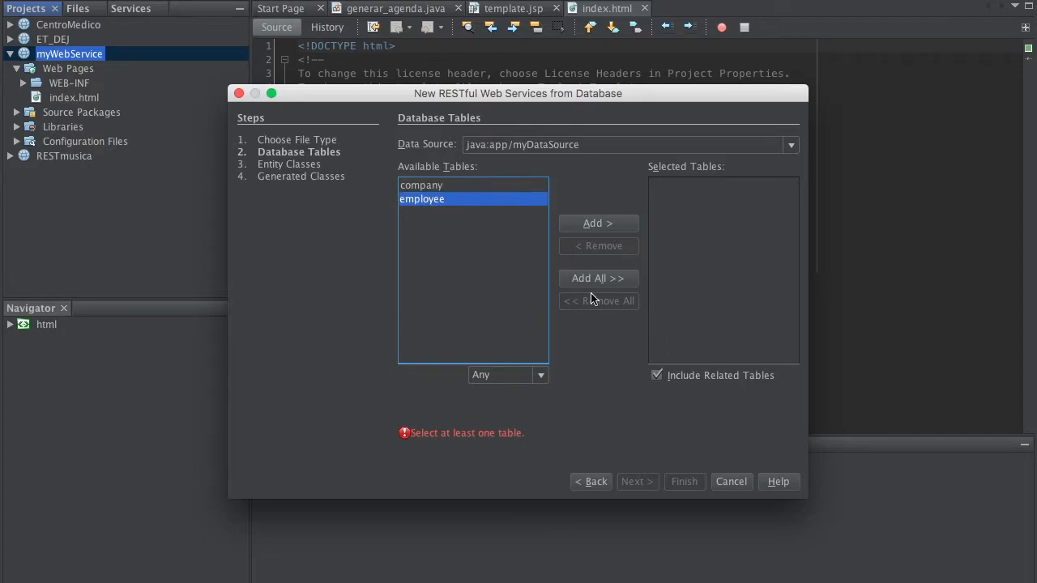
{"action": "left_click", "coordinate": [598, 279]}
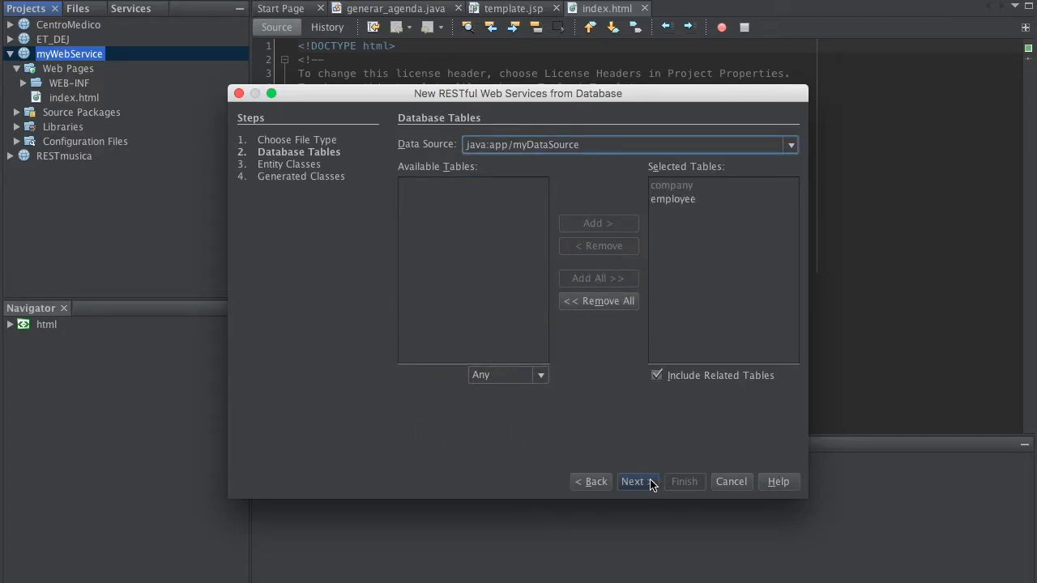
{"action": "left_click", "coordinate": [638, 481]}
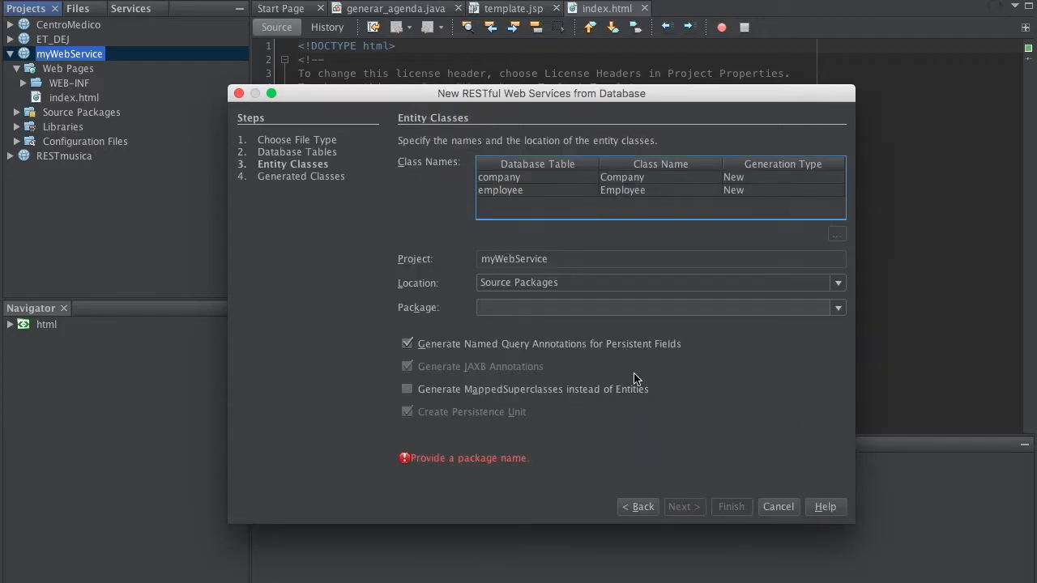
Set the package to myPackage and finish generating the RESTful service classes.
{"action": "type", "text": "myPackage"}
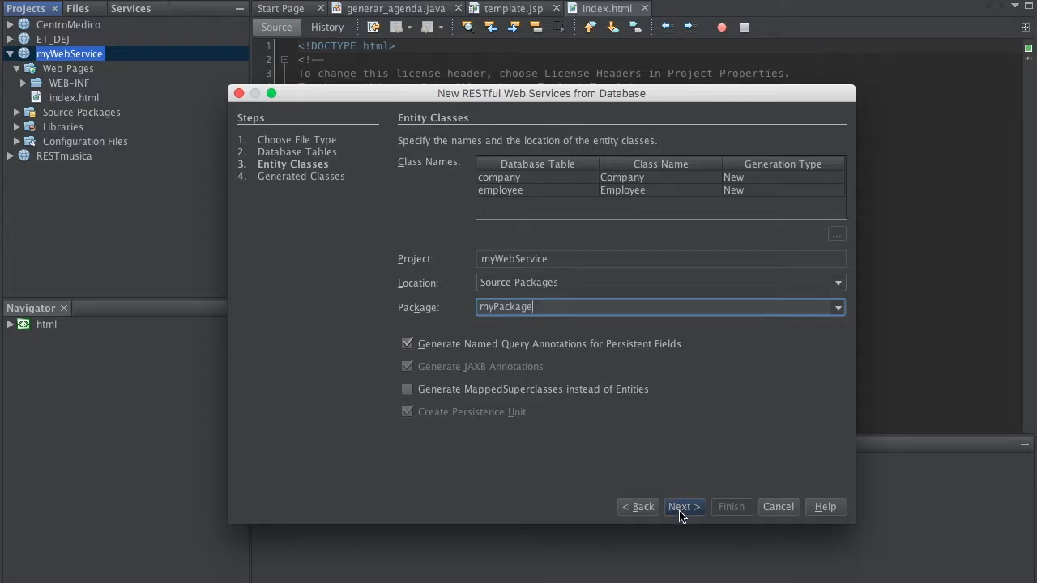
{"action": "left_click", "coordinate": [684, 506]}
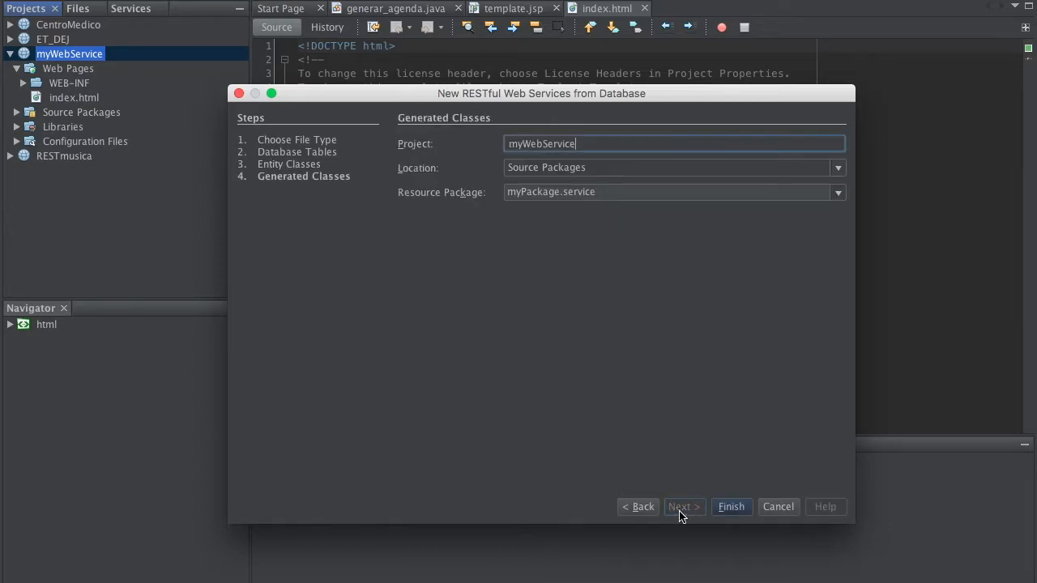
{"action": "mouse_move", "coordinate": [697, 490]}
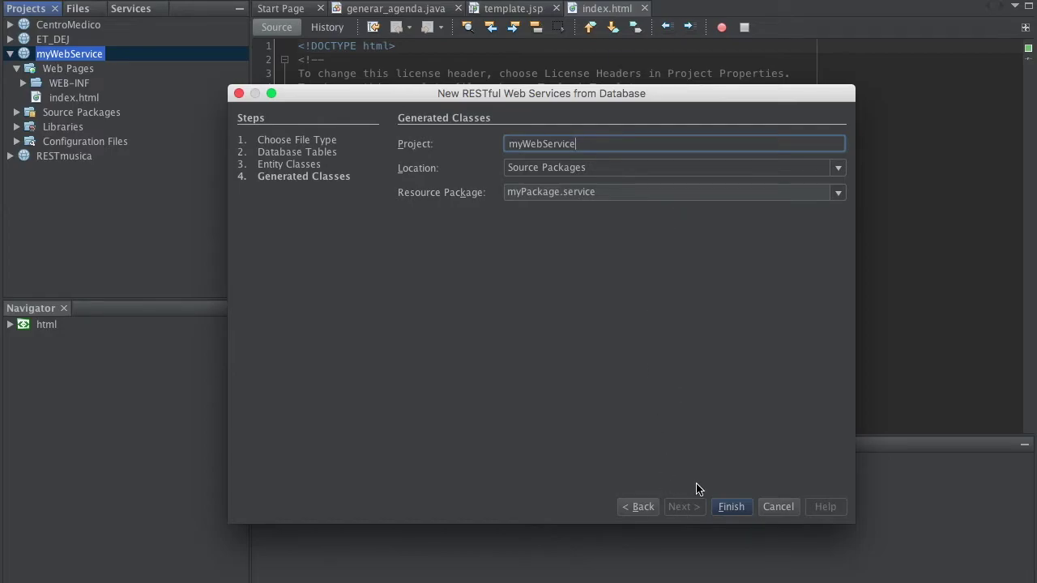
{"action": "left_click", "coordinate": [732, 506]}
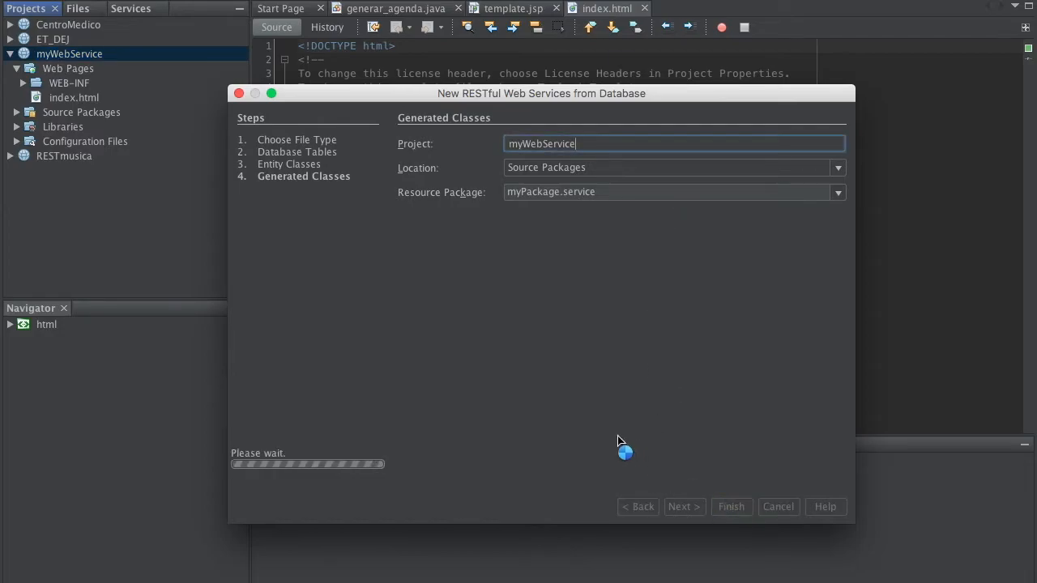
{"action": "mouse_move", "coordinate": [395, 334]}
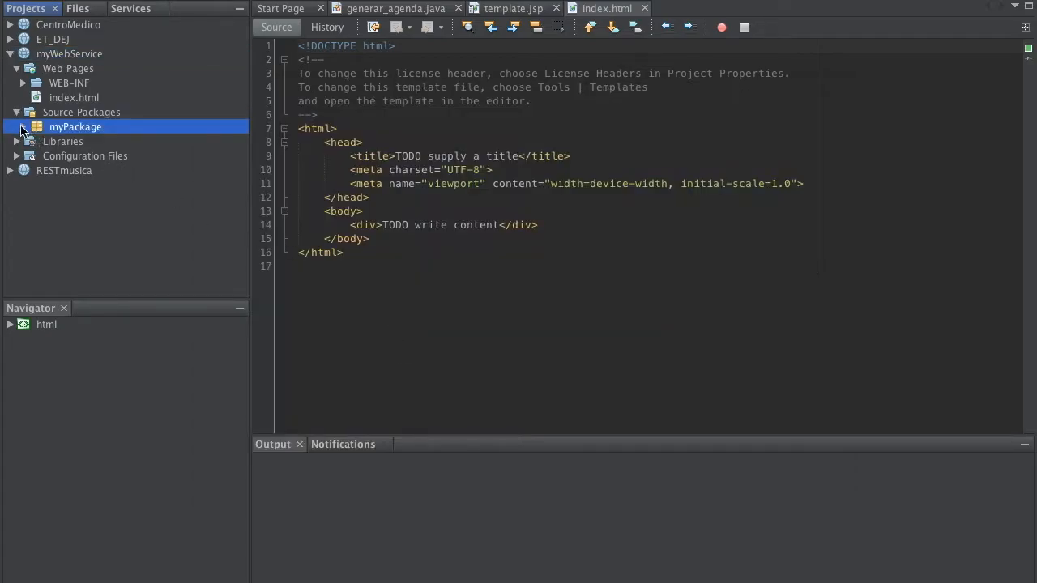
Expand myPackage.service to check CompanyFacadeREST and EmployeeFacadeREST, then collapse it.
{"action": "left_click", "coordinate": [18, 127]}
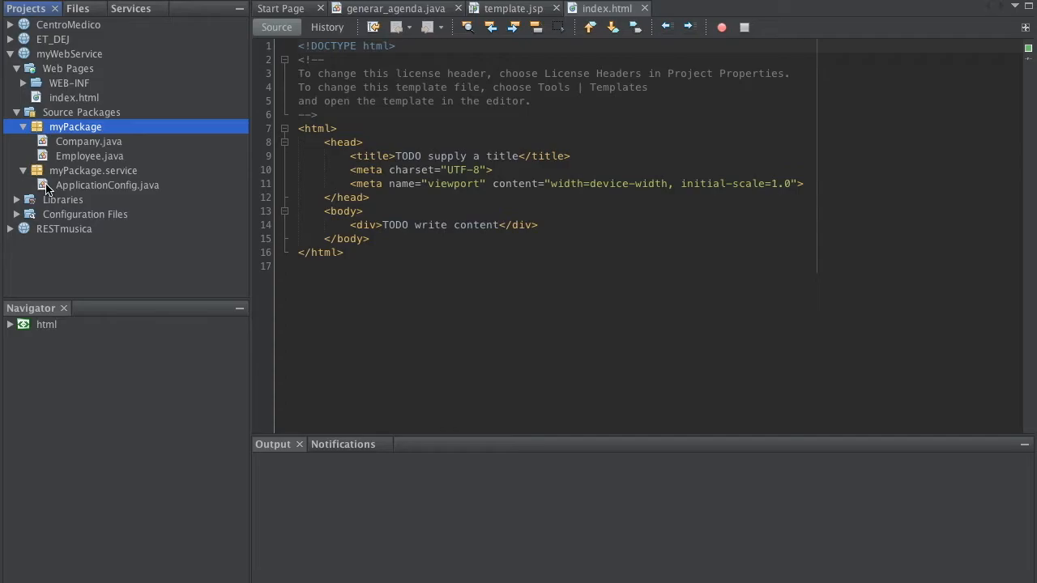
{"action": "left_click", "coordinate": [24, 171]}
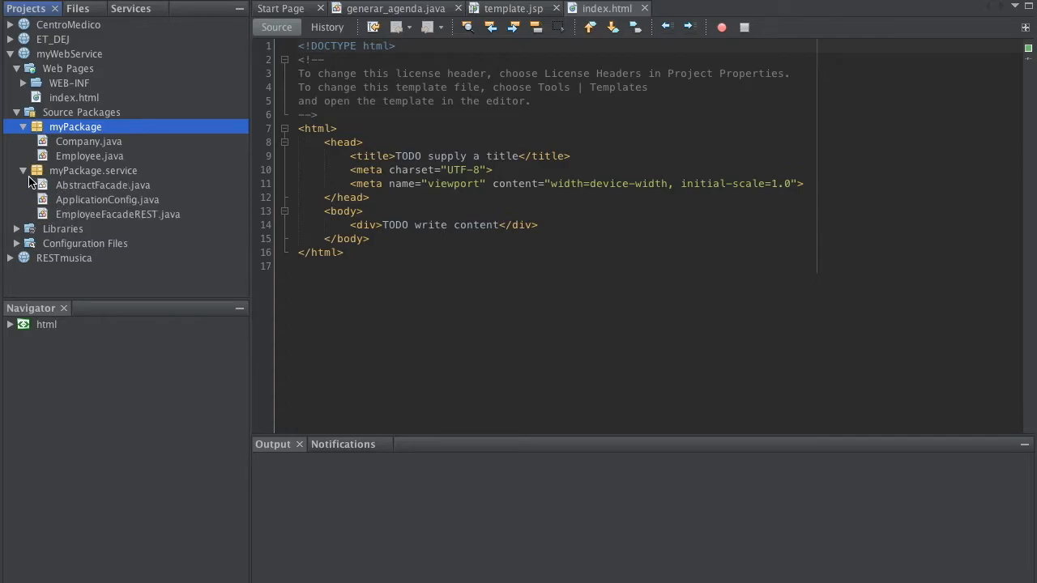
{"action": "left_click", "coordinate": [94, 170]}
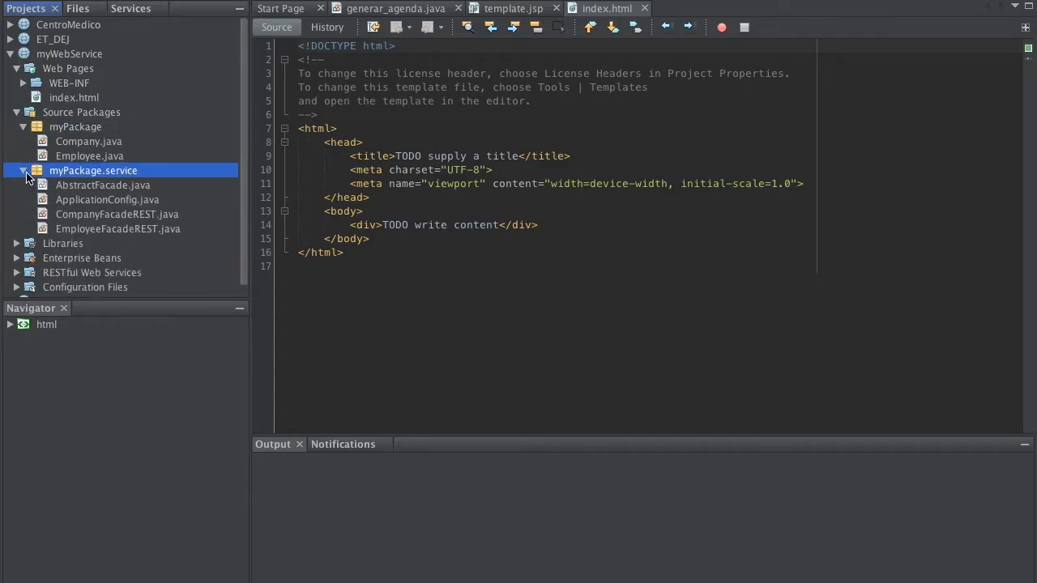
{"action": "left_click", "coordinate": [22, 170]}
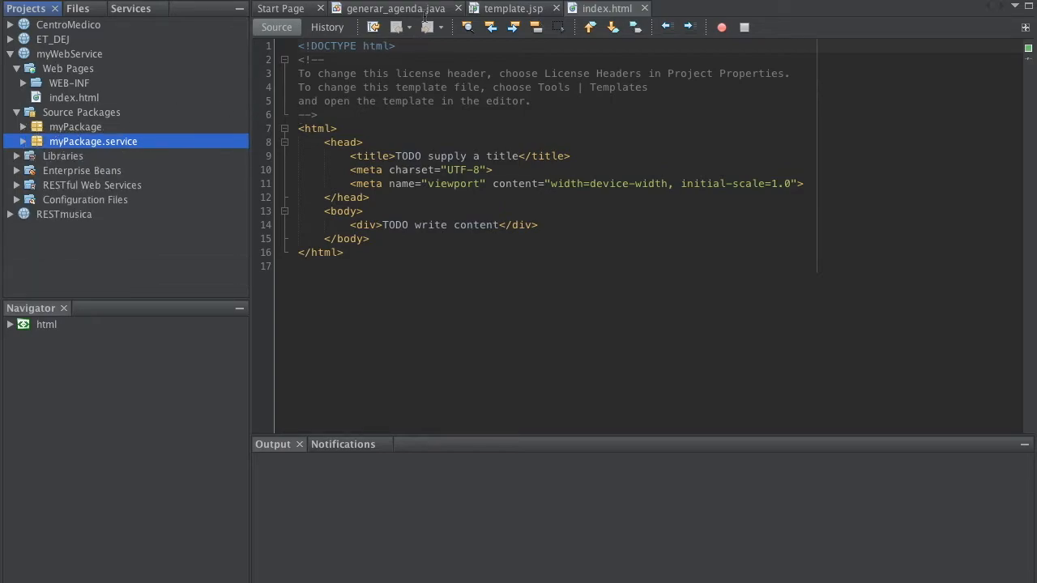
{"action": "mouse_move", "coordinate": [439, 114]}
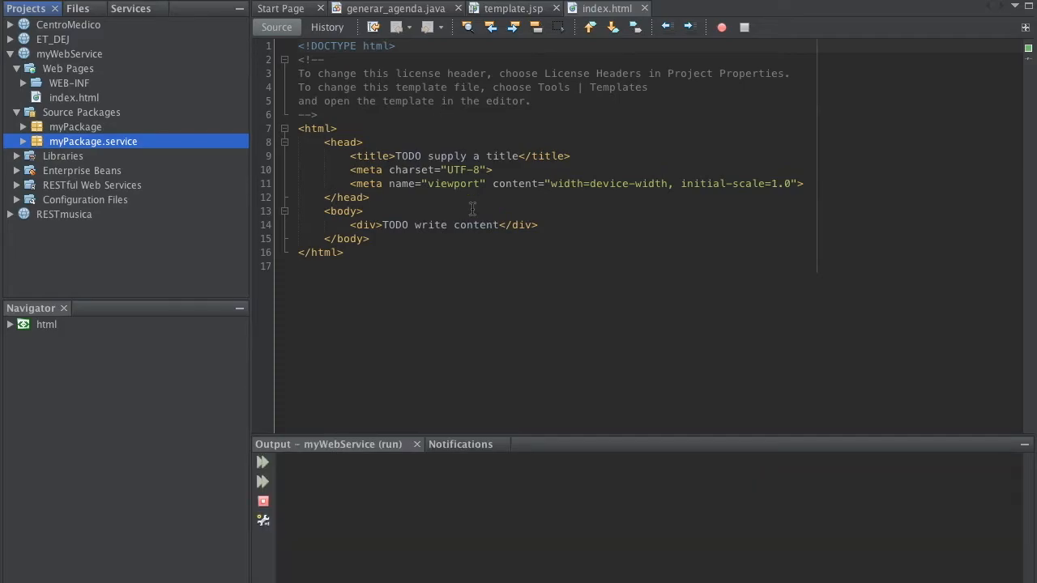
{"action": "mouse_move", "coordinate": [486, 279]}
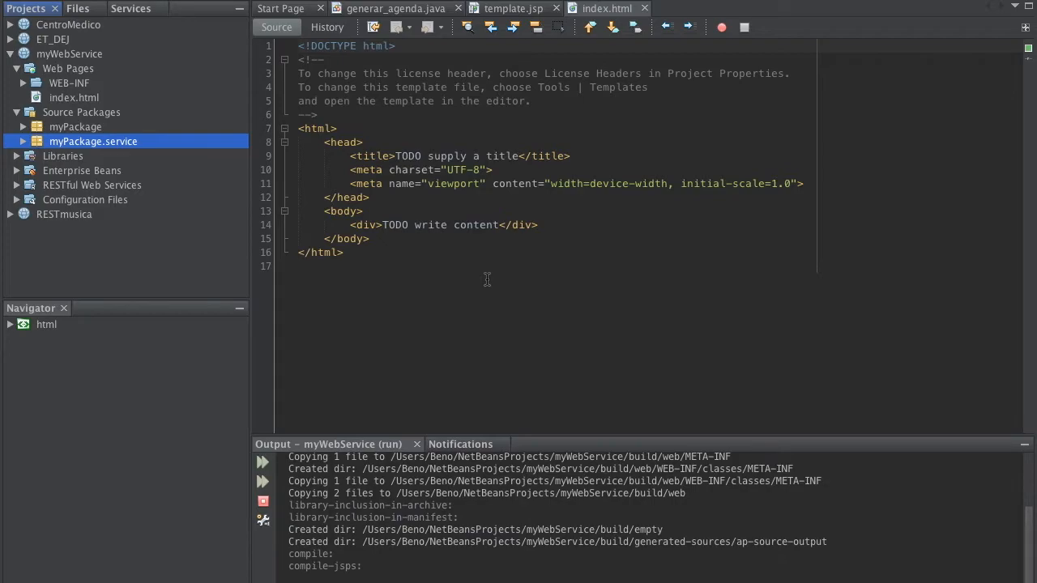
Scroll the Output window to follow the myWebService build and deployment log.
{"action": "scroll", "scroll_direction": "down", "scroll_amount": 3}
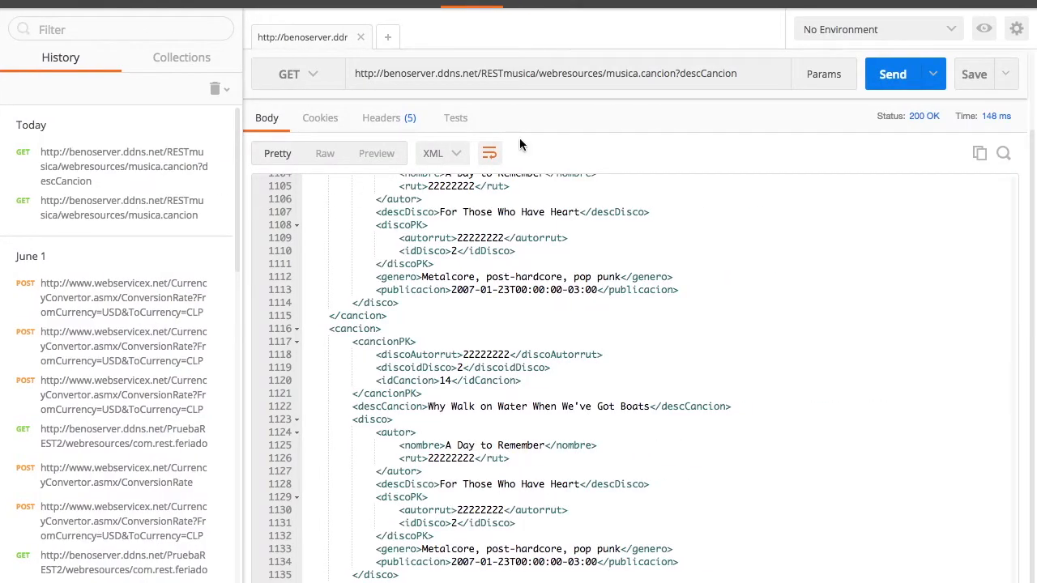
{"action": "left_click", "coordinate": [386, 36]}
{"action": "type", "text": "http://localhost:8080/myWebService/"}
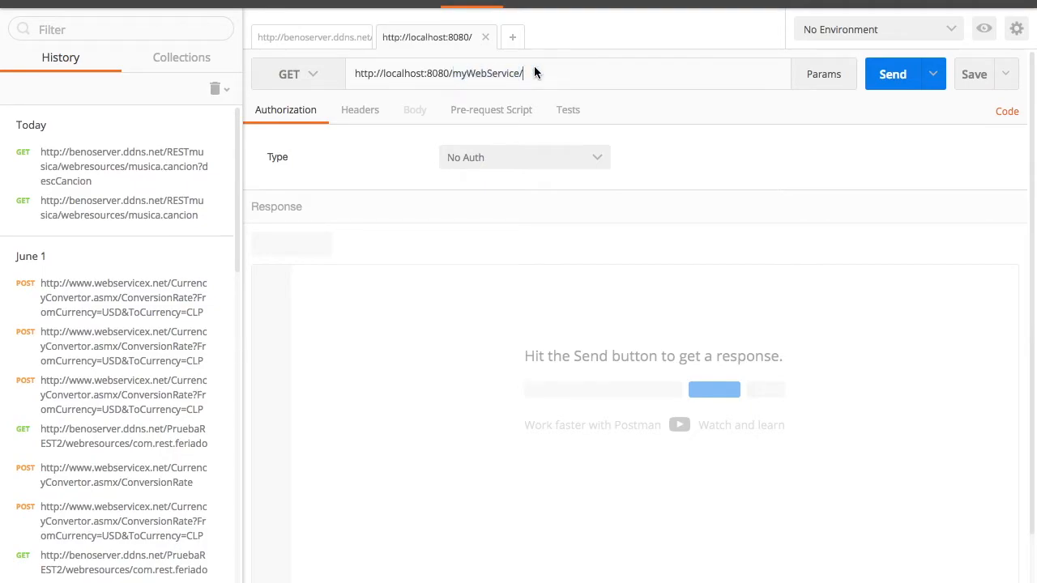
{"action": "mouse_move", "coordinate": [531, 184]}
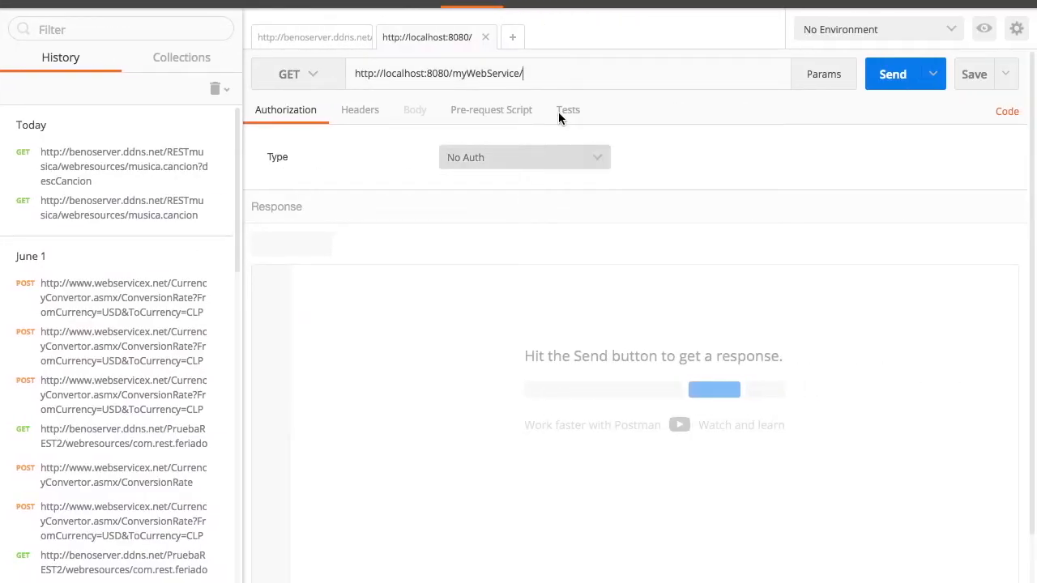
{"action": "type", "text": "webreso"}
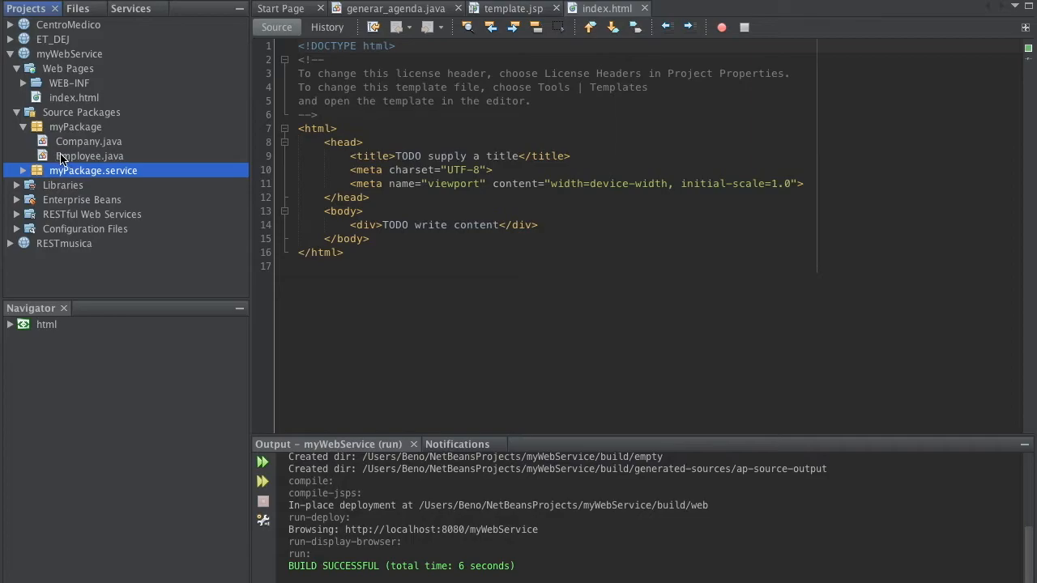
Check BUILD SUCCESSFUL in NetBeans and the Company.java and Employee.java entities under myPackage.
{"action": "left_click", "coordinate": [87, 141]}
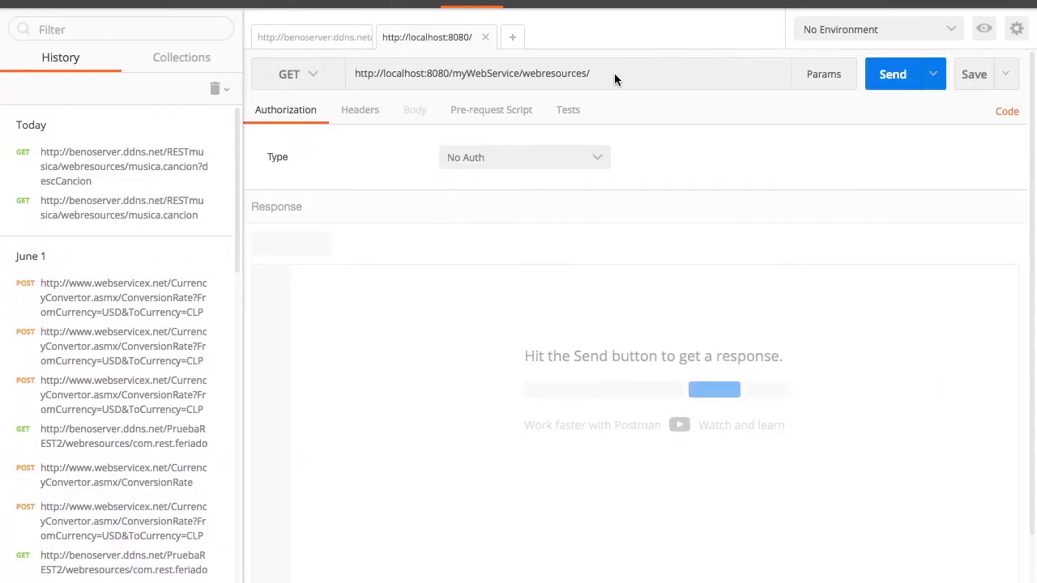
Request …/webresources/myPackage.company, which comes back 404.
{"action": "type", "text": "myPO"}
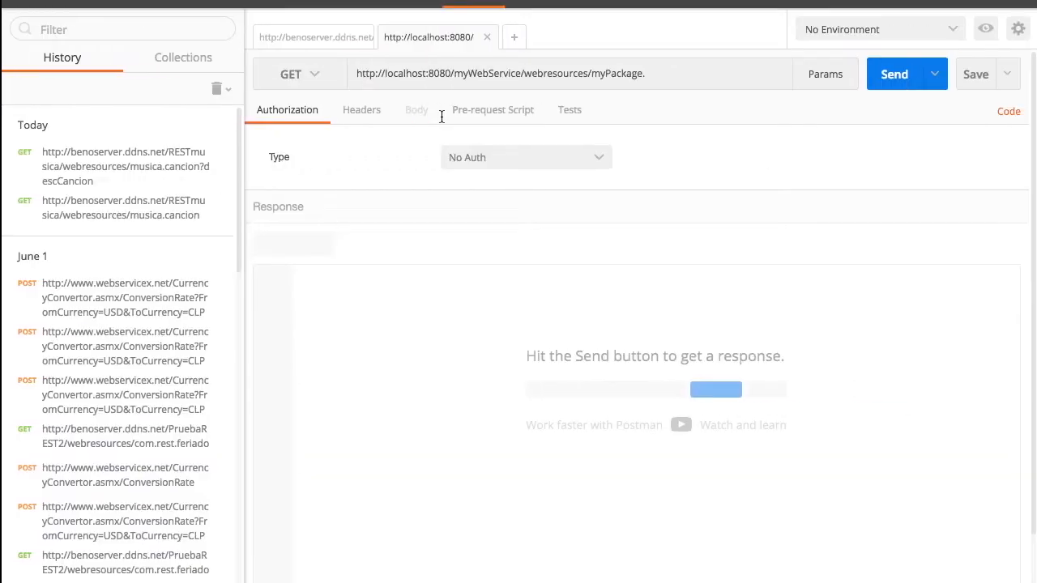
{"action": "type", "text": "co"}
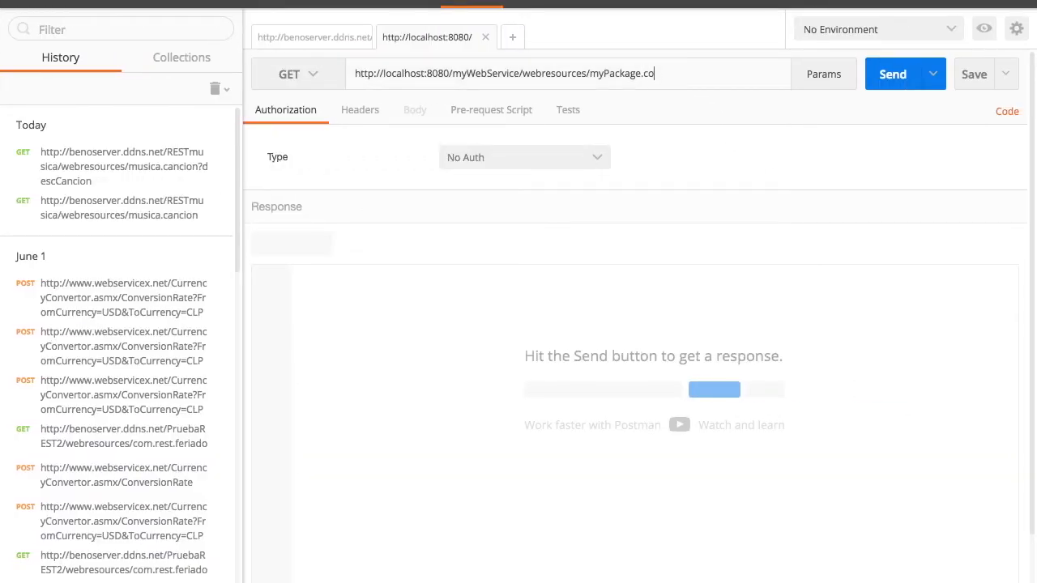
{"action": "type", "text": "mpany"}
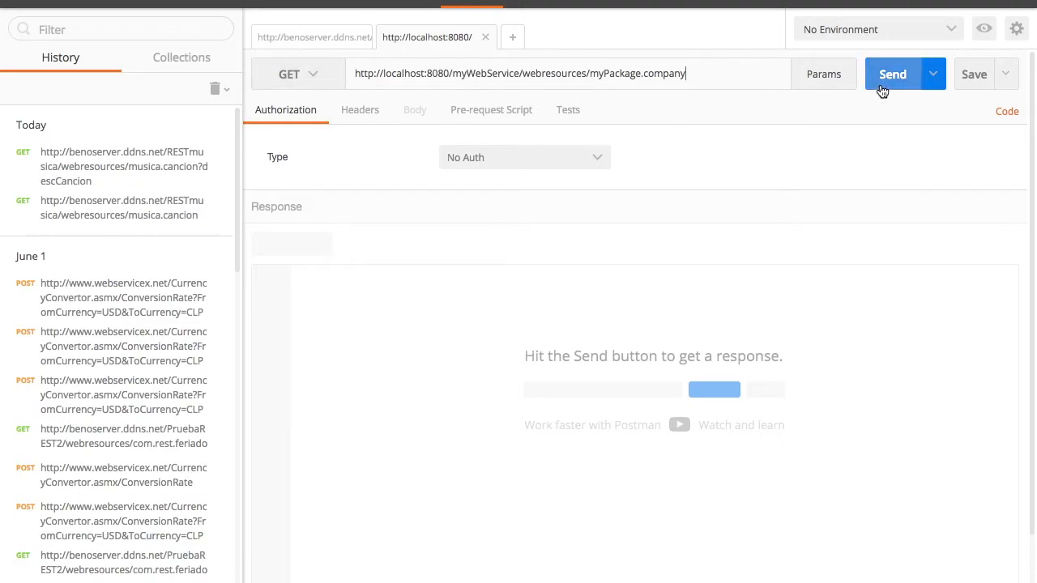
{"action": "left_click", "coordinate": [893, 75]}
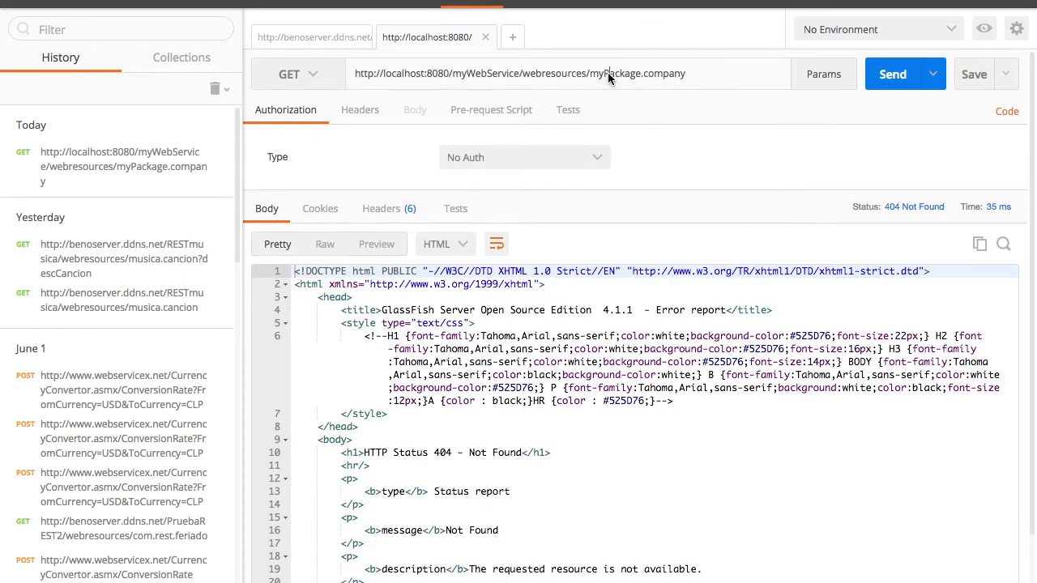
Correct the path to lowercase mypackage.company and get a 200 OK XML list of companies.
{"action": "left_click", "coordinate": [893, 74]}
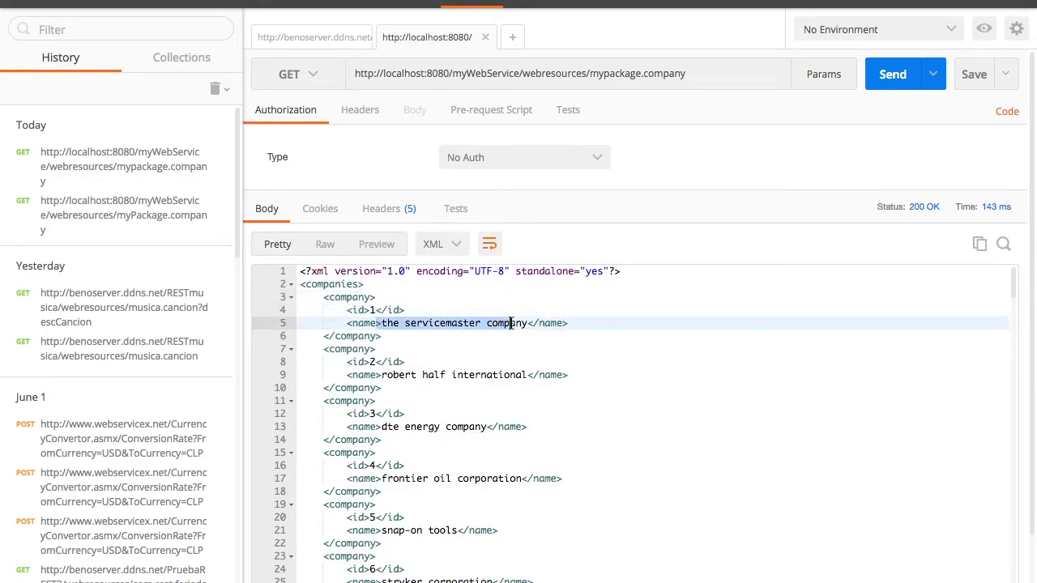
{"action": "scroll", "scroll_direction": "down", "scroll_amount": 3}
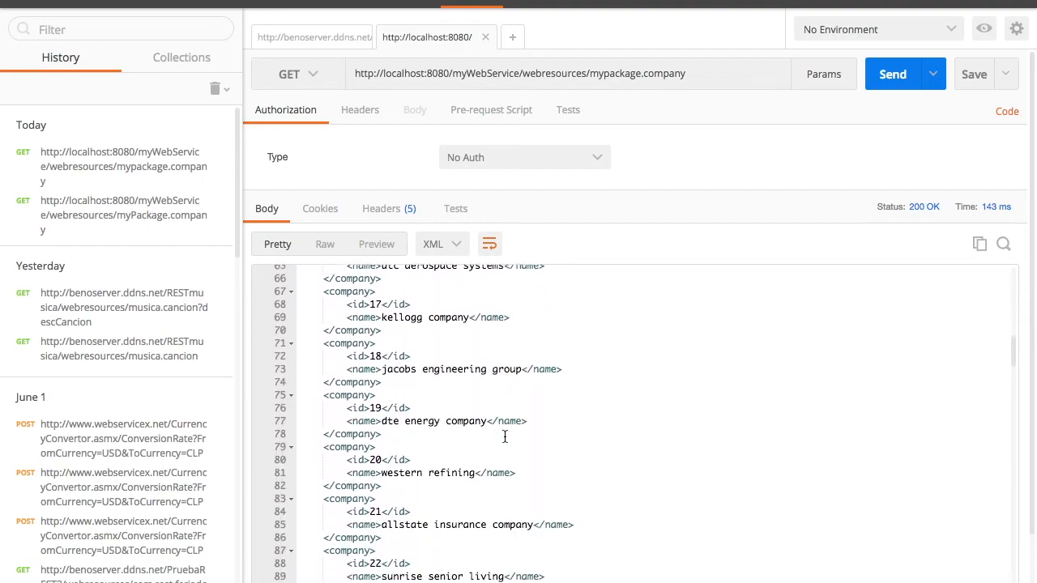
{"action": "scroll", "scroll_direction": "down", "scroll_amount": 3}
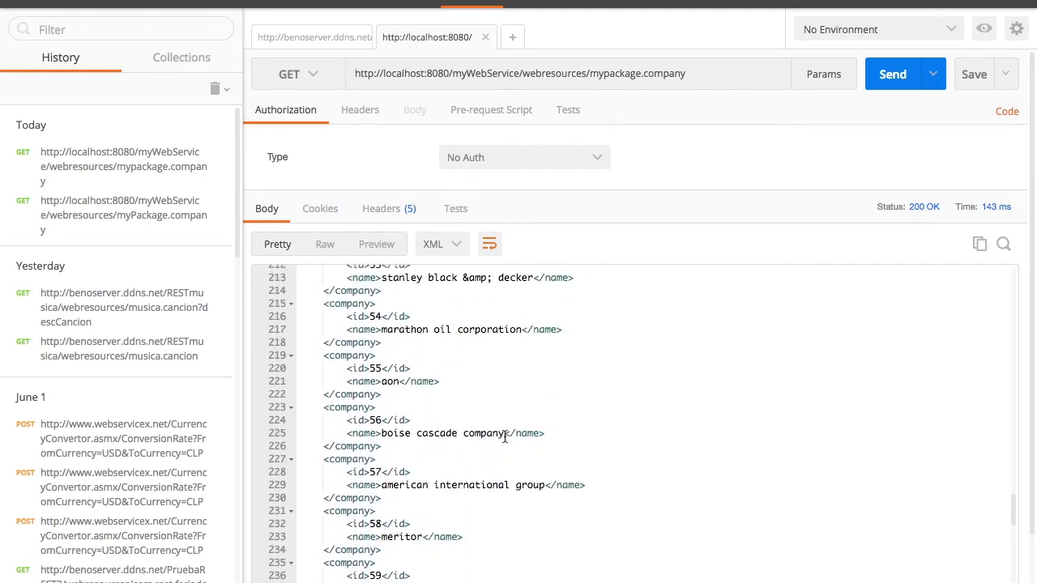
{"action": "scroll", "scroll_direction": "down", "scroll_amount": 3}
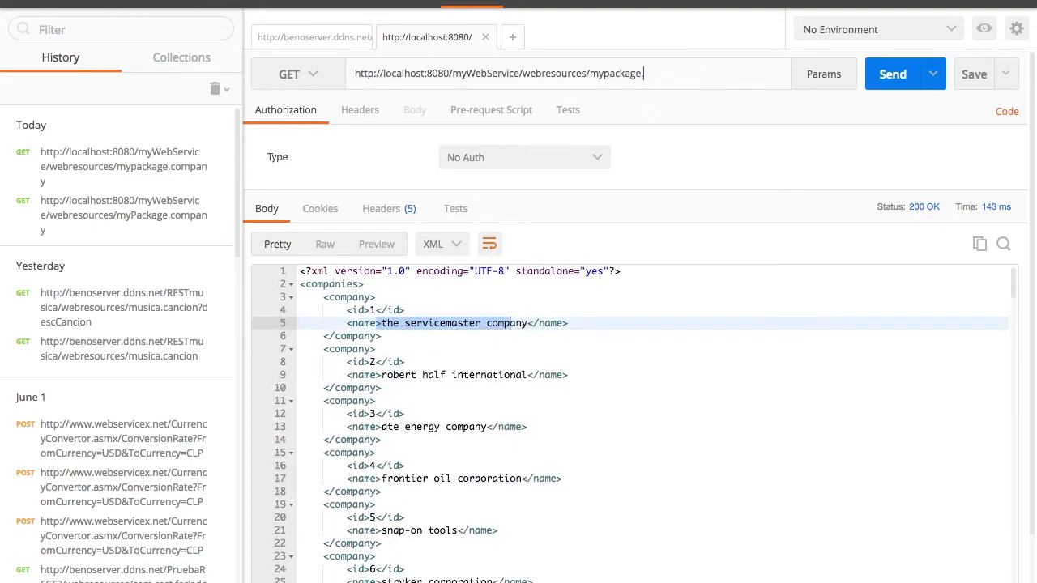
Request …/webresources/mypackage.employee and review the 200 OK XML list of employees, emails and companies.
{"action": "type", "text": "em"}
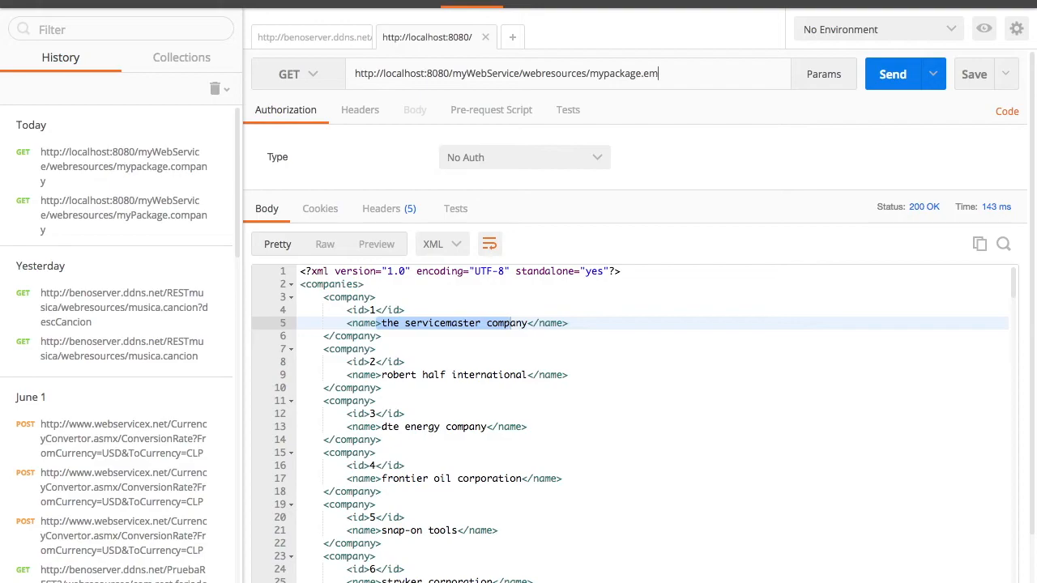
{"action": "type", "text": "ploy"}
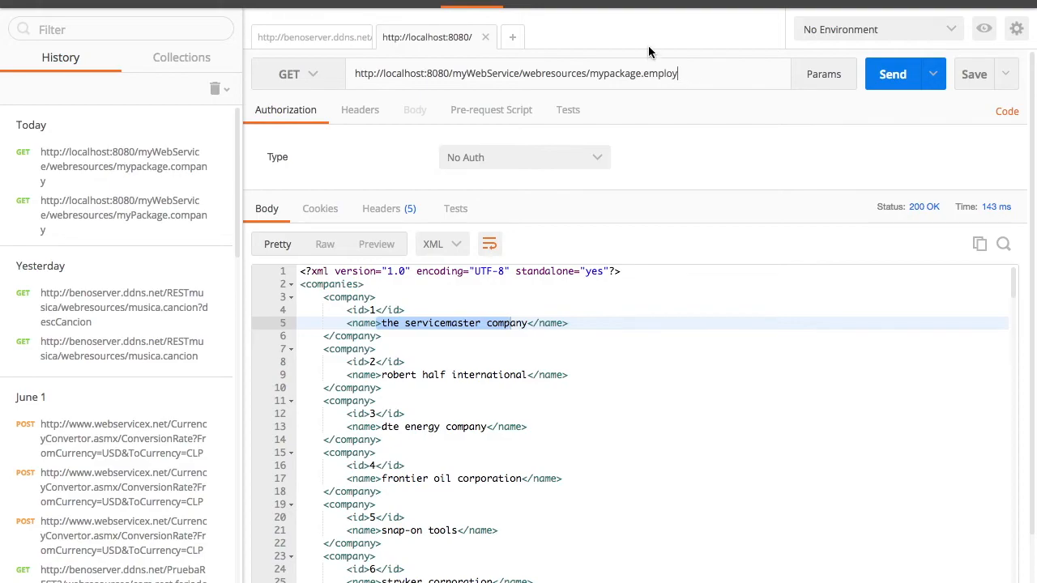
{"action": "left_click", "coordinate": [893, 74]}
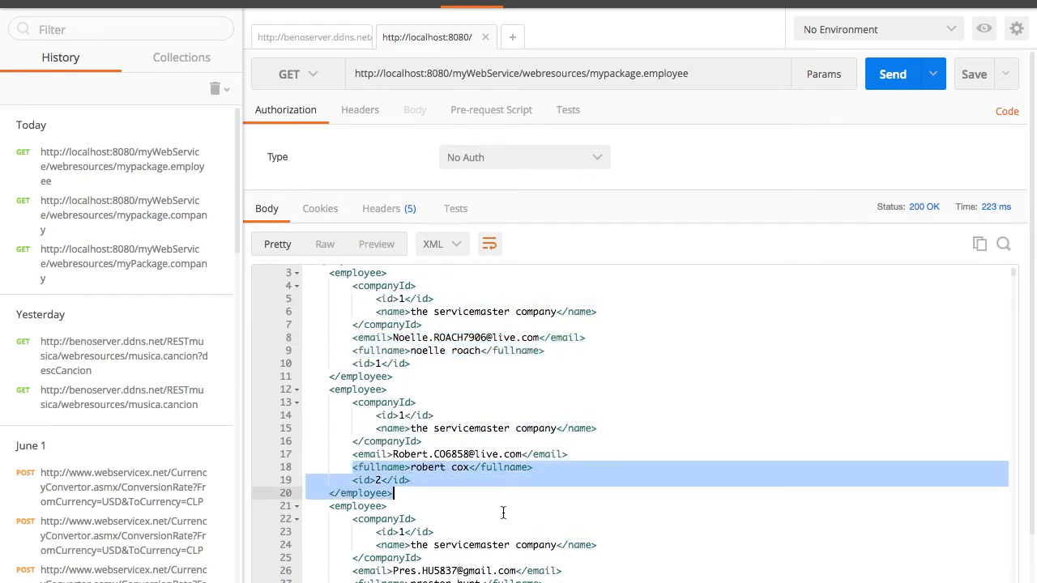
{"action": "scroll", "scroll_direction": "down", "scroll_amount": 3}
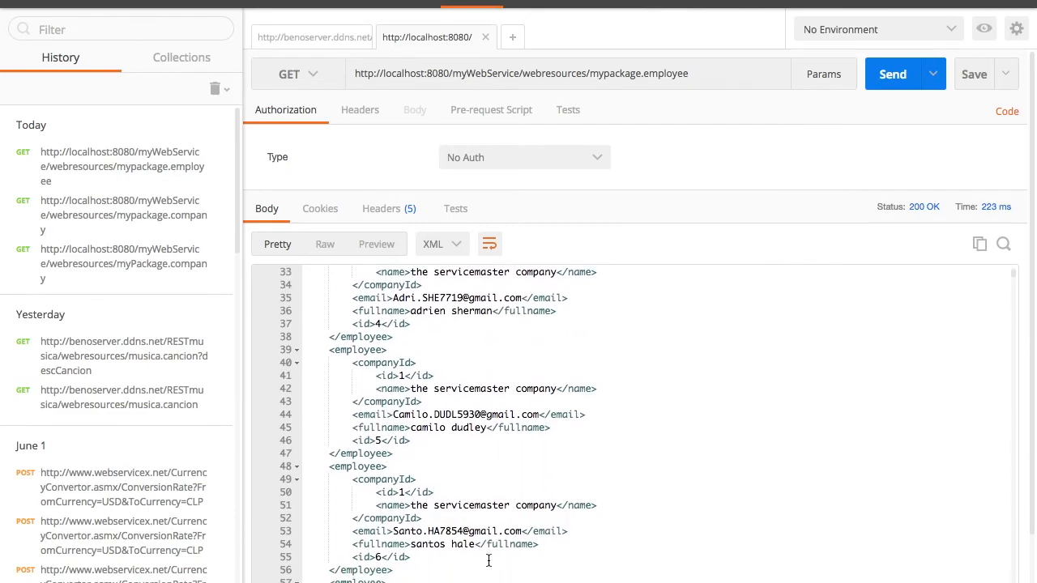
{"action": "scroll", "scroll_direction": "down", "scroll_amount": 3}
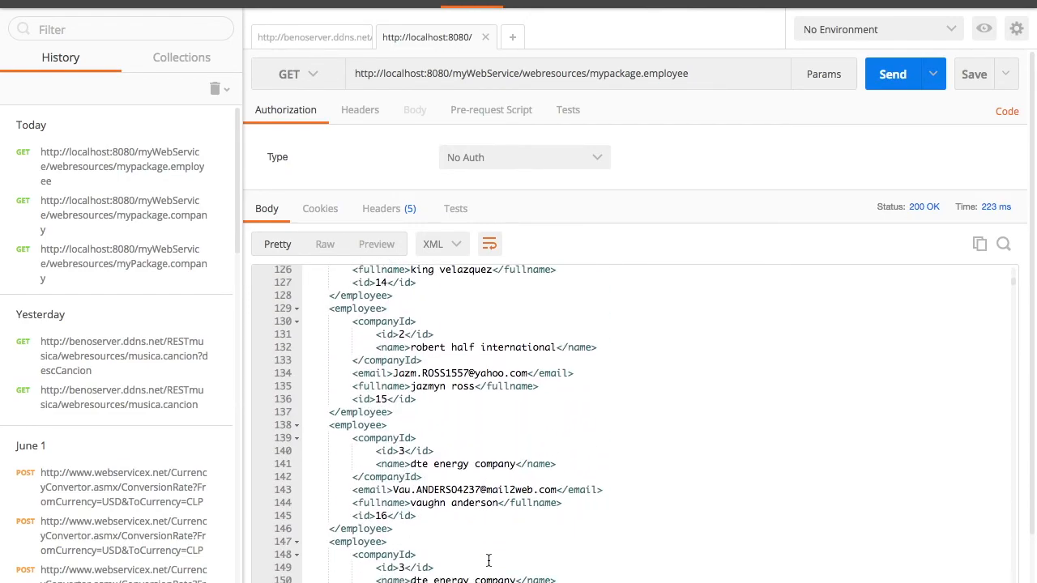
{"action": "scroll", "scroll_direction": "down", "scroll_amount": 3}
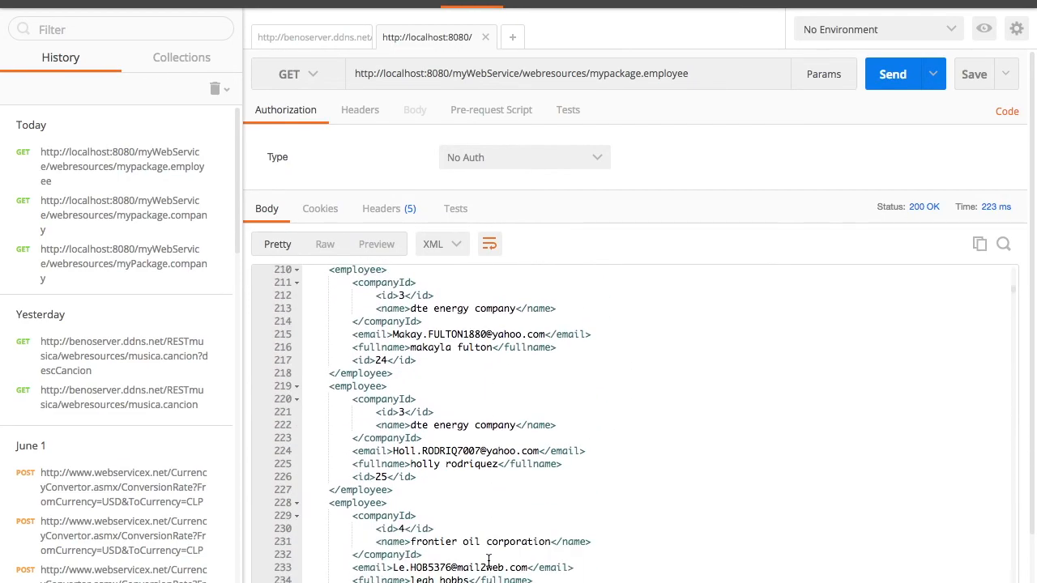
{"action": "scroll", "scroll_direction": "down", "scroll_amount": 3}
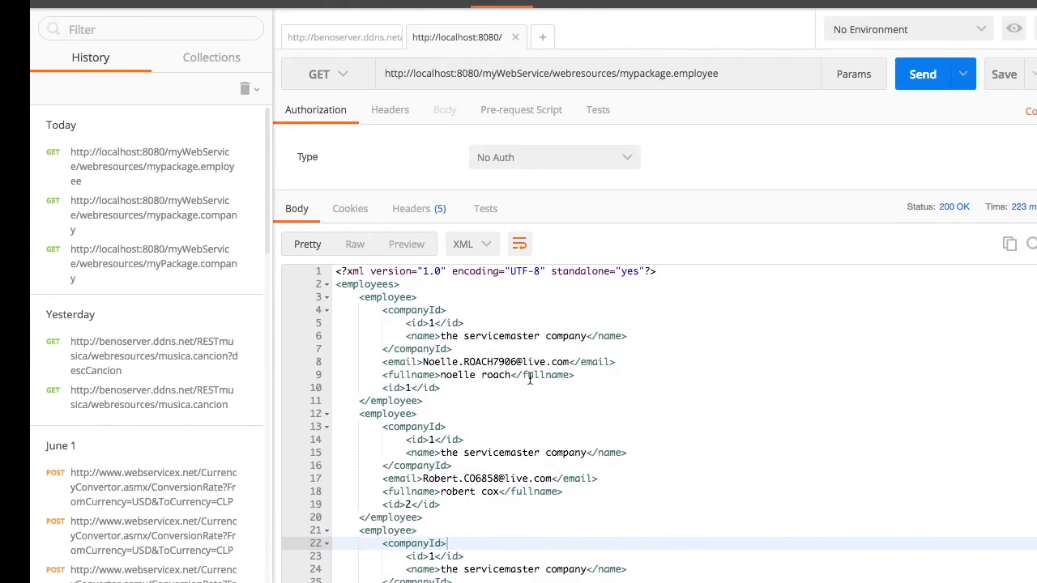
{"action": "scroll", "scroll_direction": "down", "scroll_amount": 3}
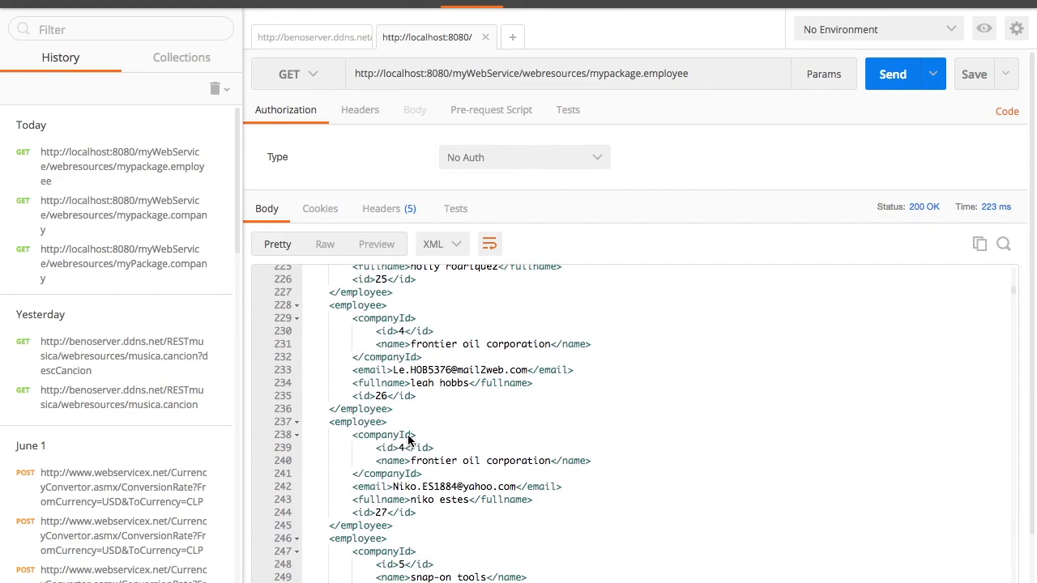
{"action": "scroll", "scroll_direction": "down", "scroll_amount": 3}
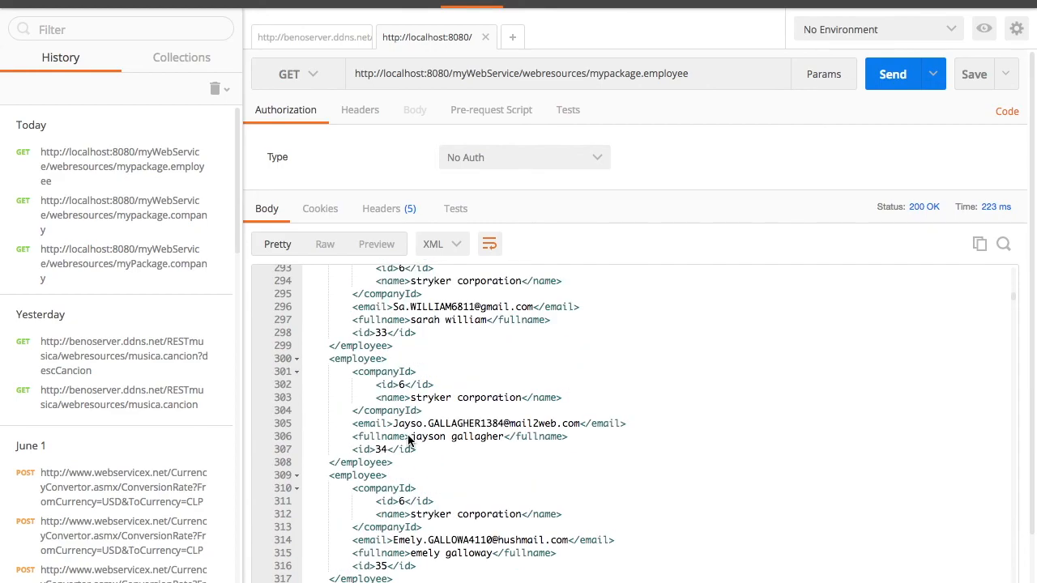